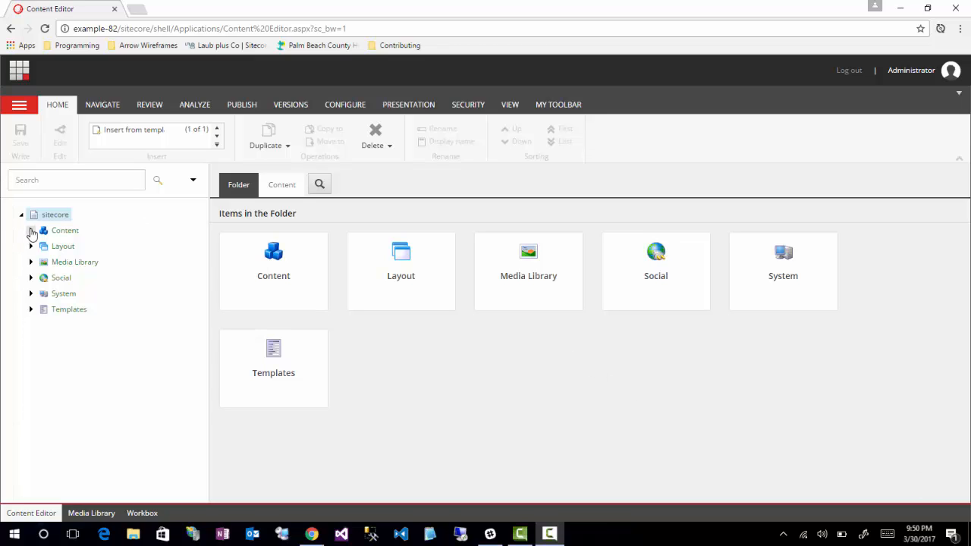
Step: Open Layout Details for the Home item under Example.com via the Presentation ribbon
left_click(31, 231)
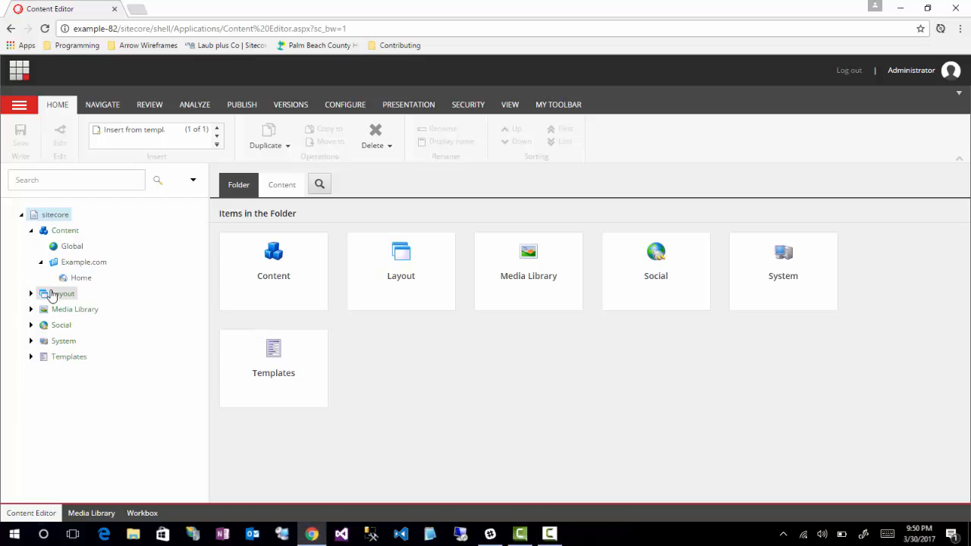
left_click(82, 278)
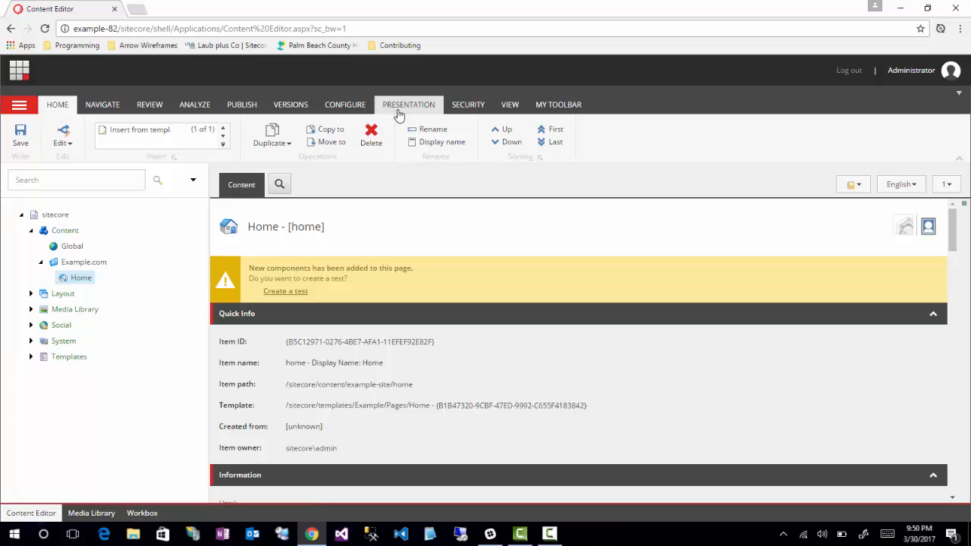
left_click(409, 103)
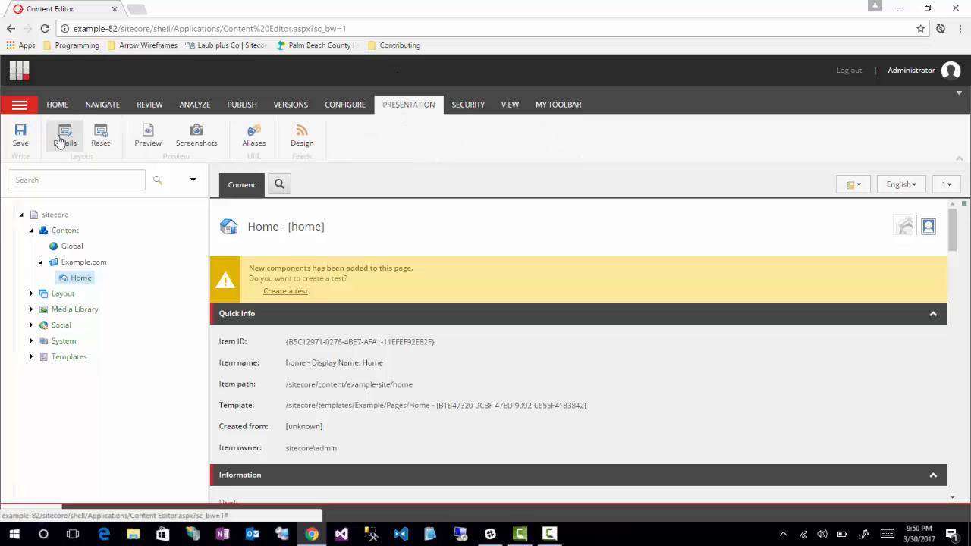
left_click(64, 136)
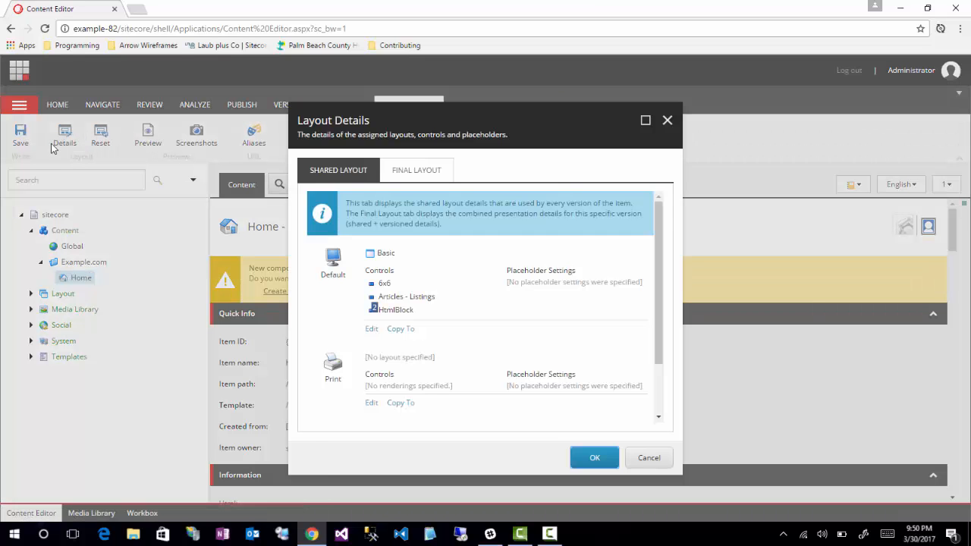
mouse_move(407, 296)
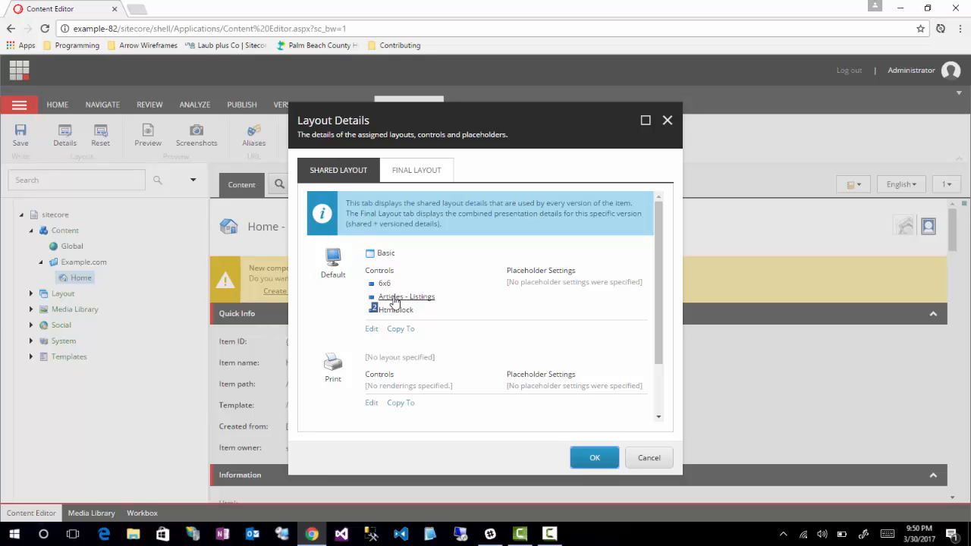
Step: In a rendering's Control Properties, add the additional parameter CSSClass = brown
left_click(406, 296)
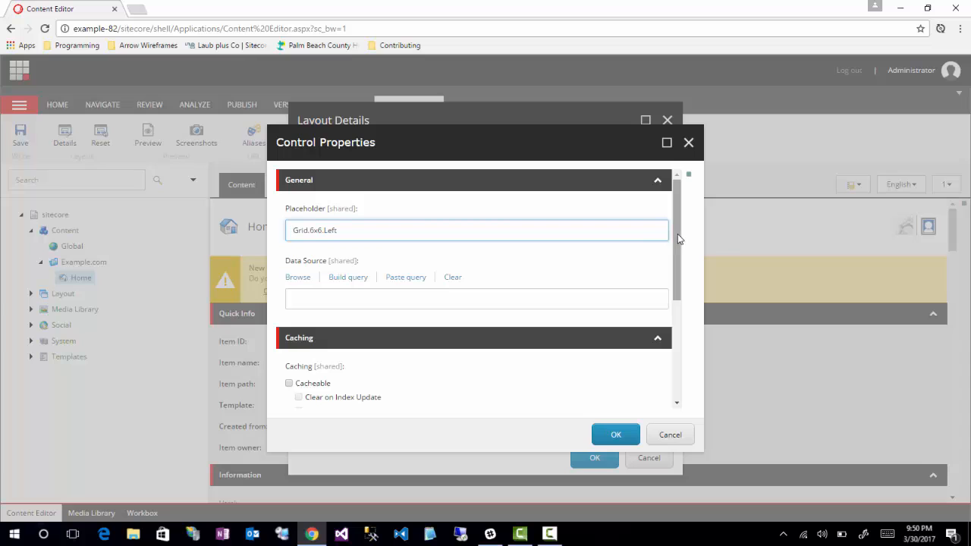
scroll("down", 3)
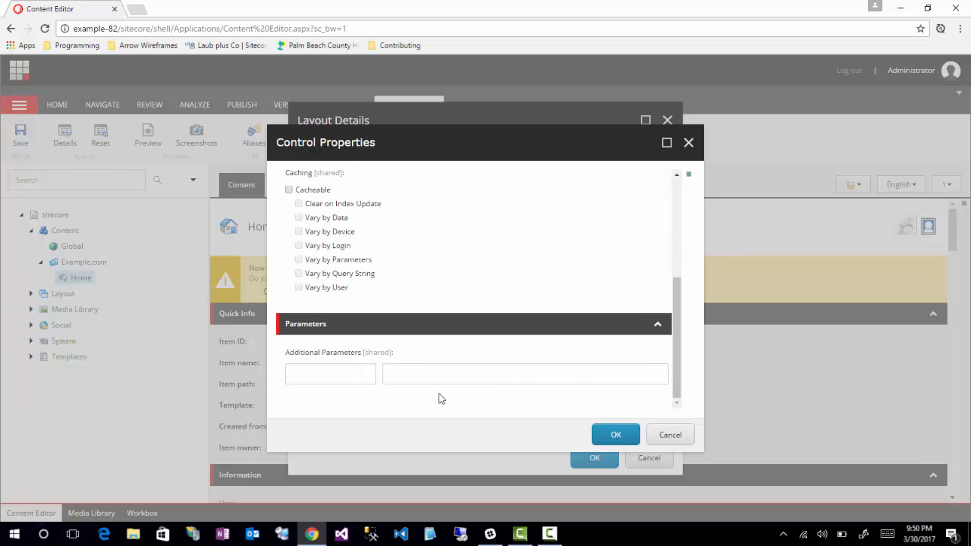
mouse_move(352, 373)
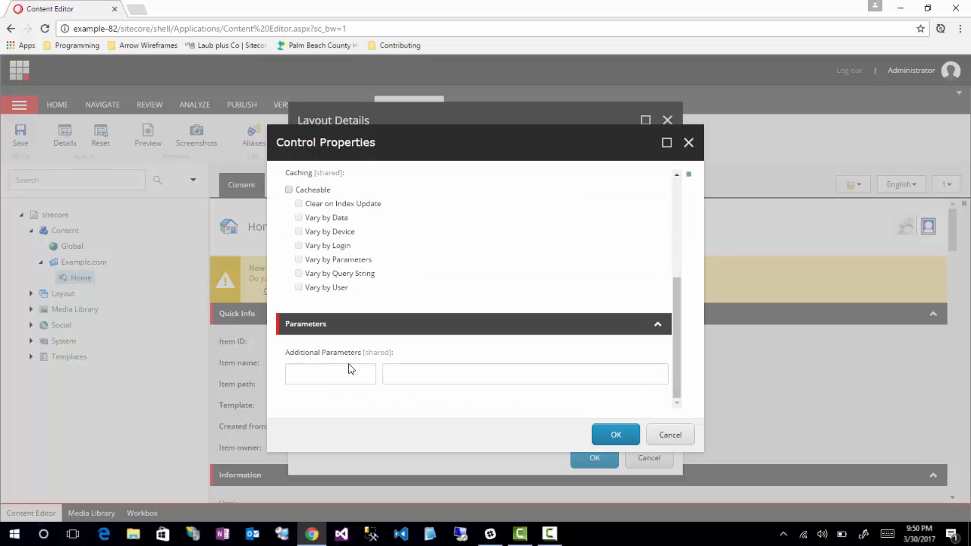
left_click(331, 374)
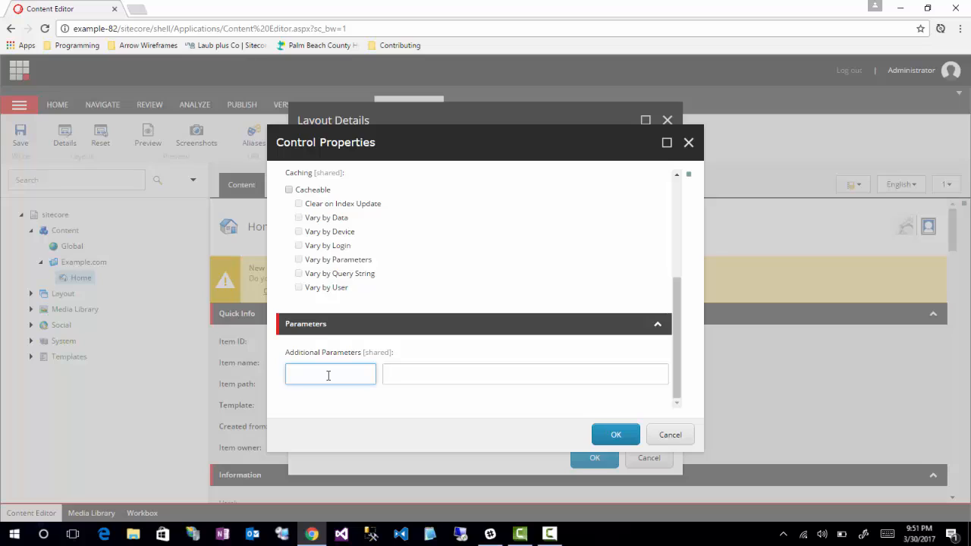
type("c")
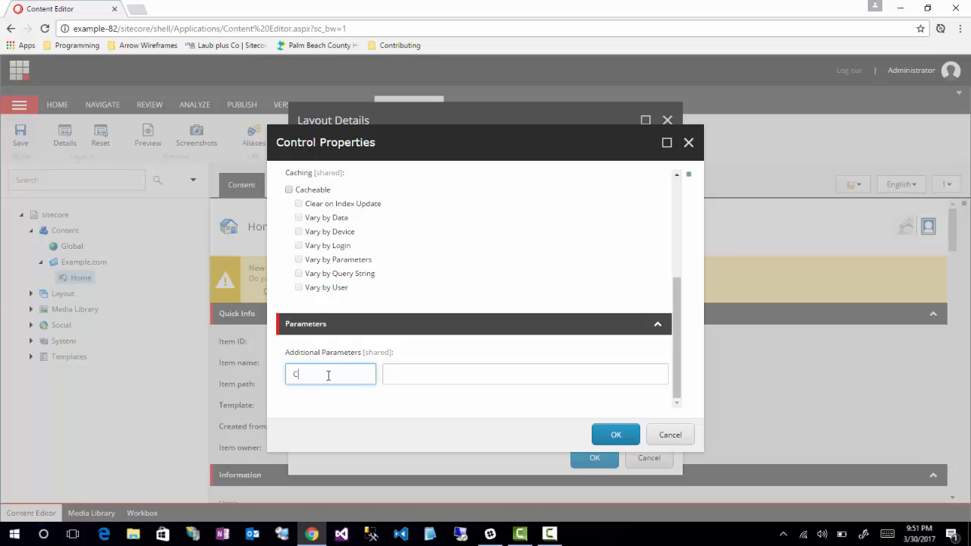
type("SSClass")
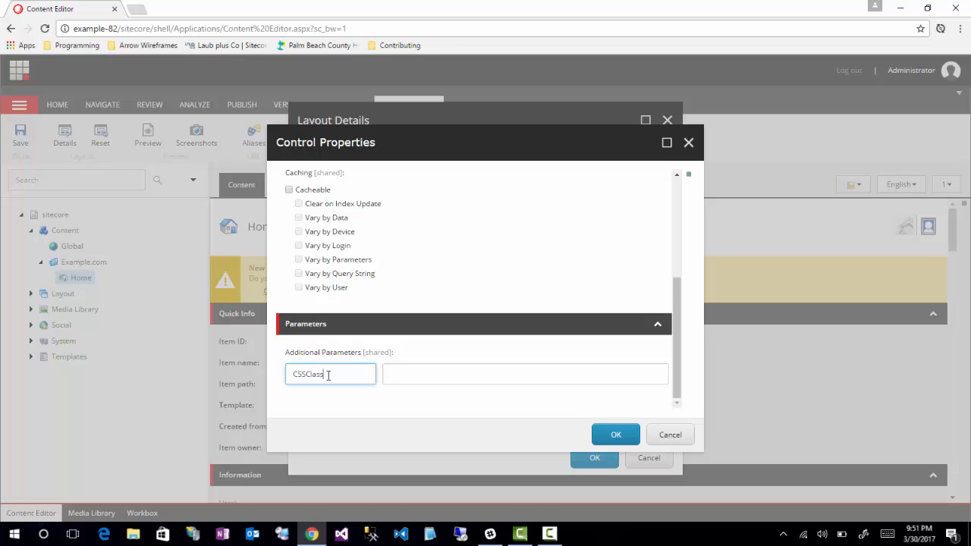
left_click(525, 373)
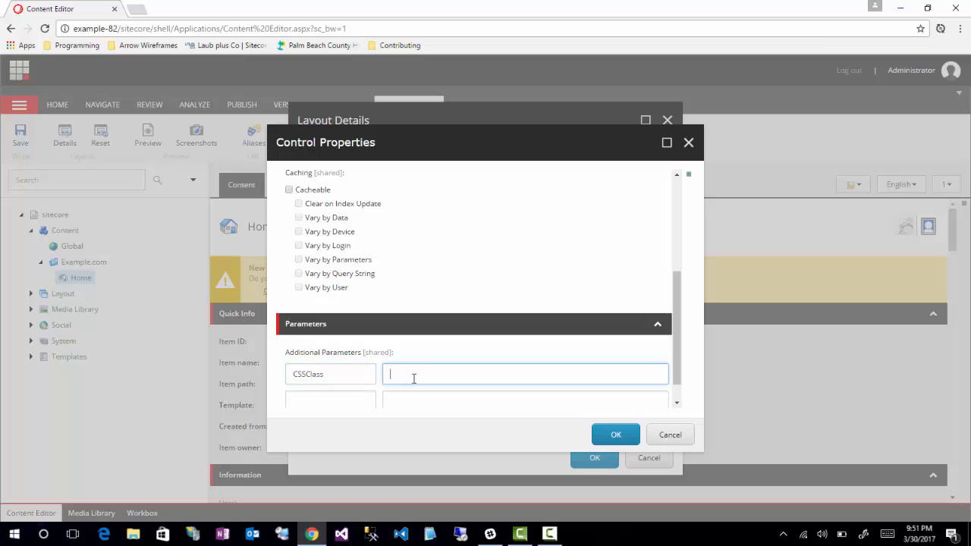
type("brown")
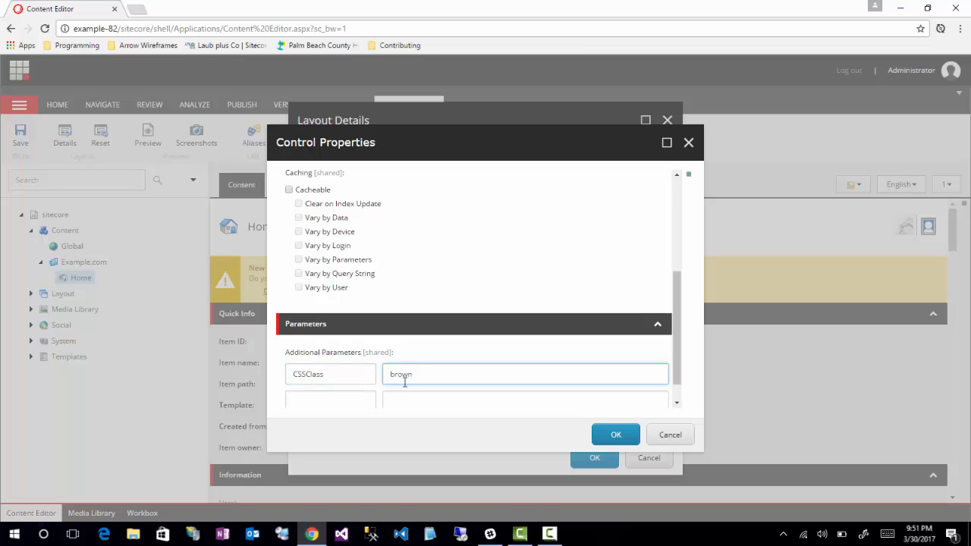
Step: Add a second additional parameter Align = Right
left_click(330, 401)
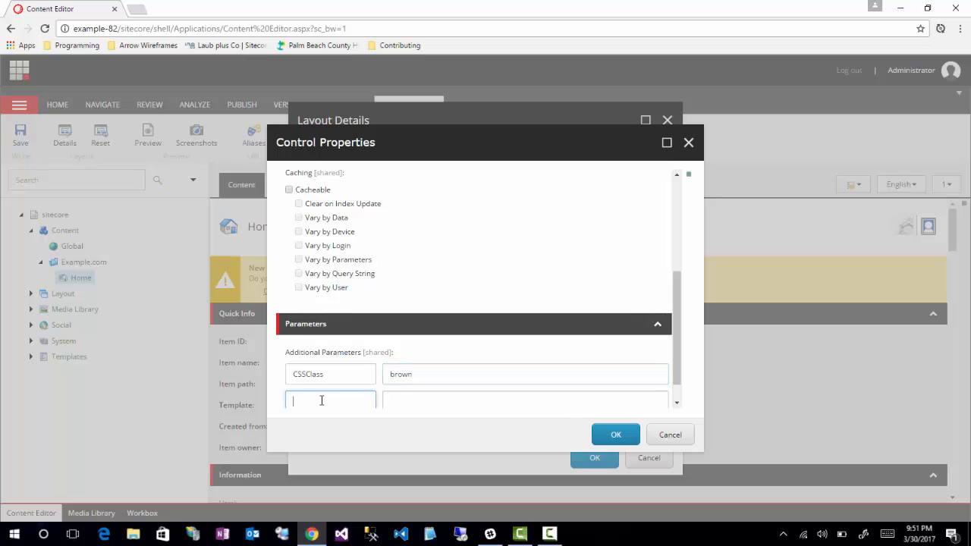
type("Alig")
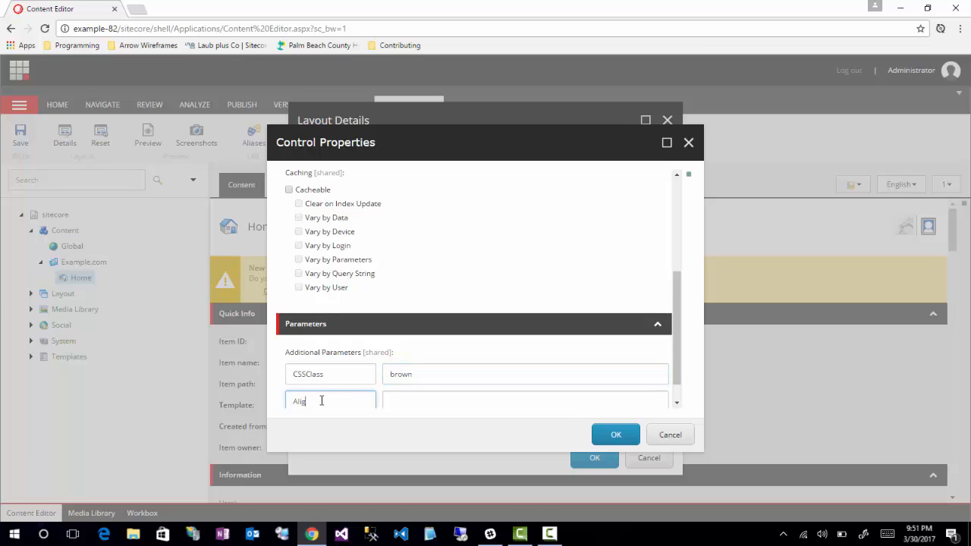
type("Righ")
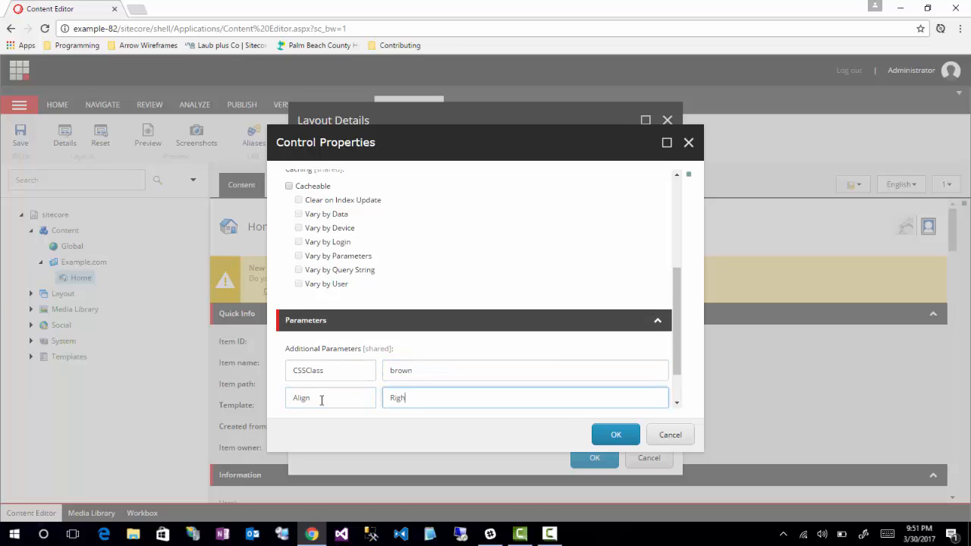
type("t")
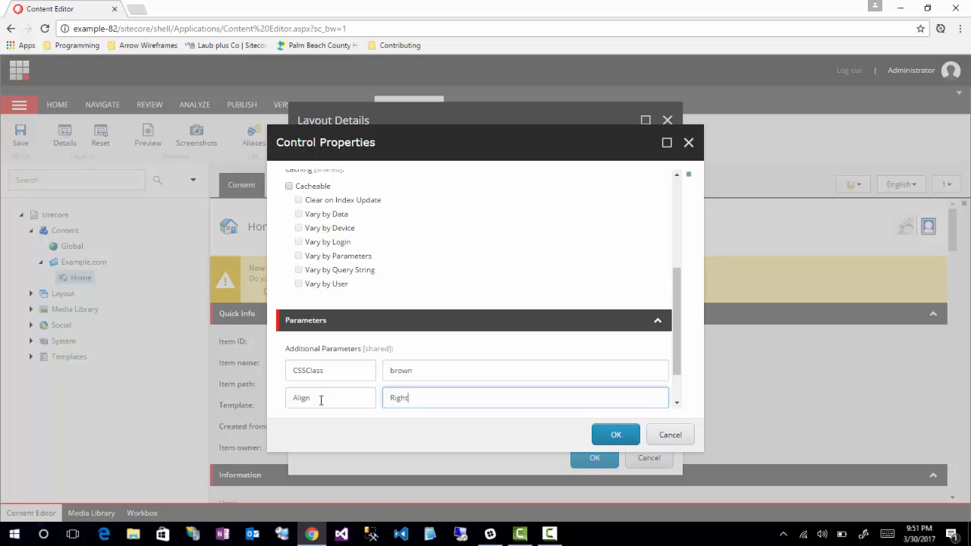
Step: Revisit the CSSClass parameter row in the Control Properties dialog
left_click(331, 370)
type("S")
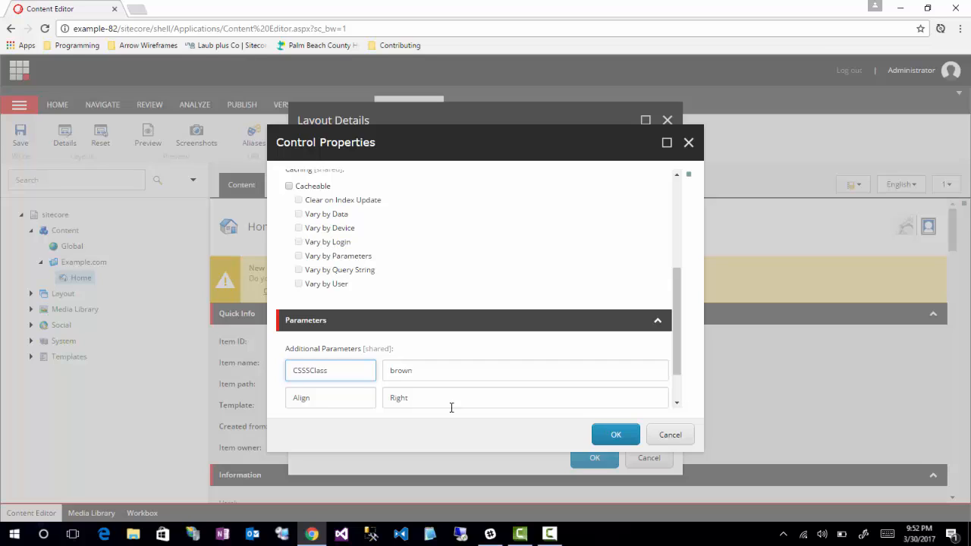
mouse_move(426, 349)
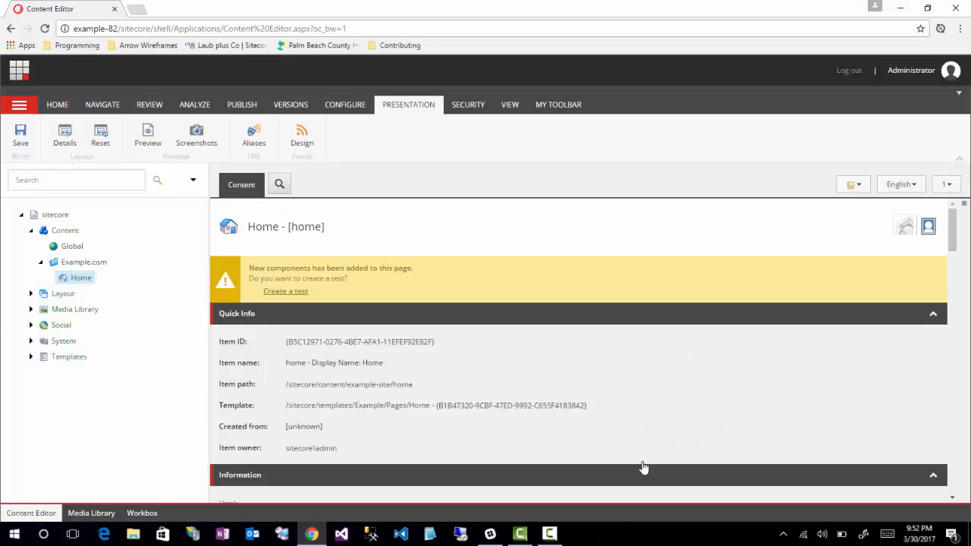
mouse_move(29, 364)
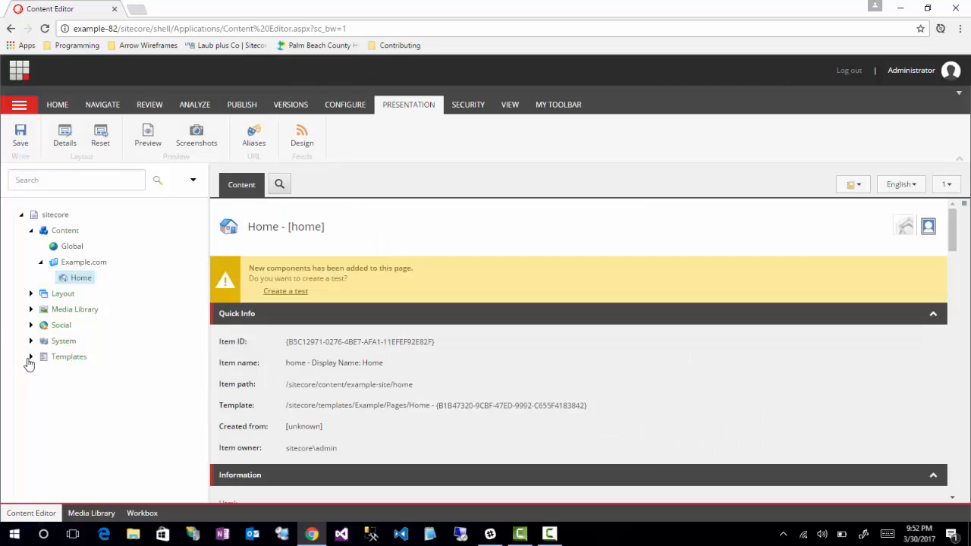
Step: Insert a template folder named Parameters under Templates > Example
left_click(31, 357)
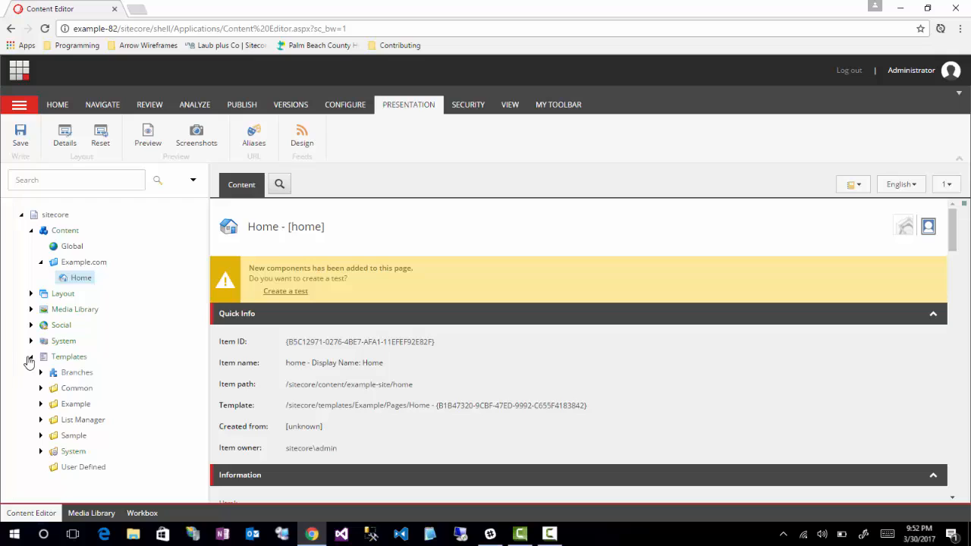
left_click(41, 404)
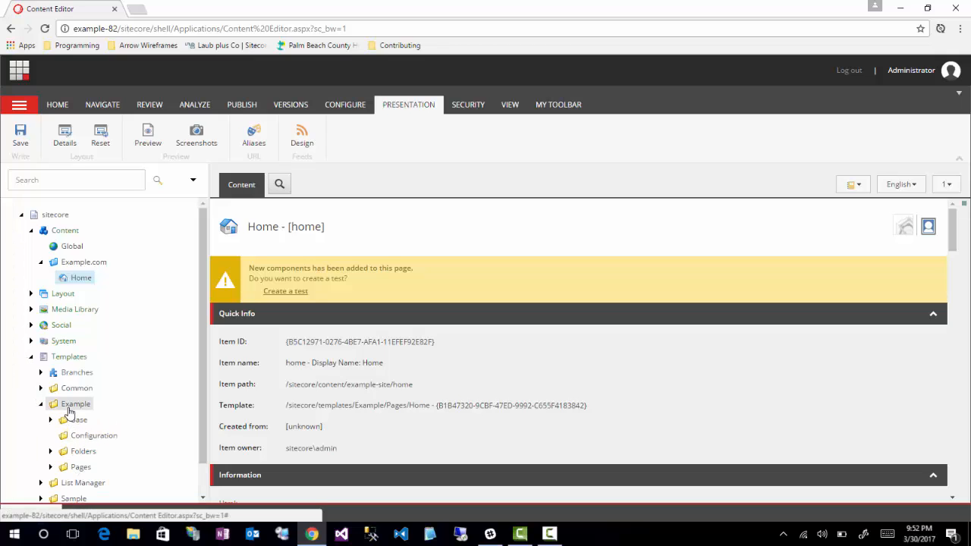
right_click(76, 404)
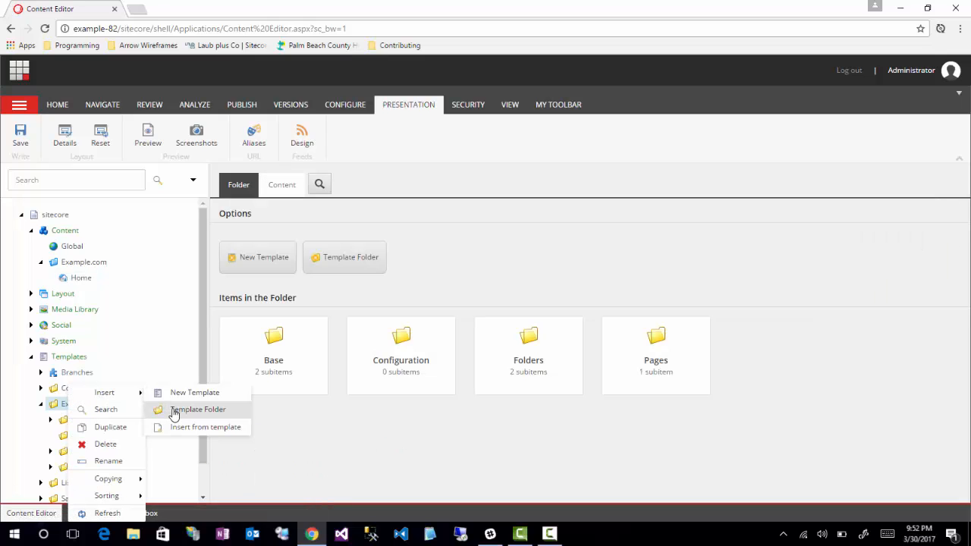
left_click(197, 410)
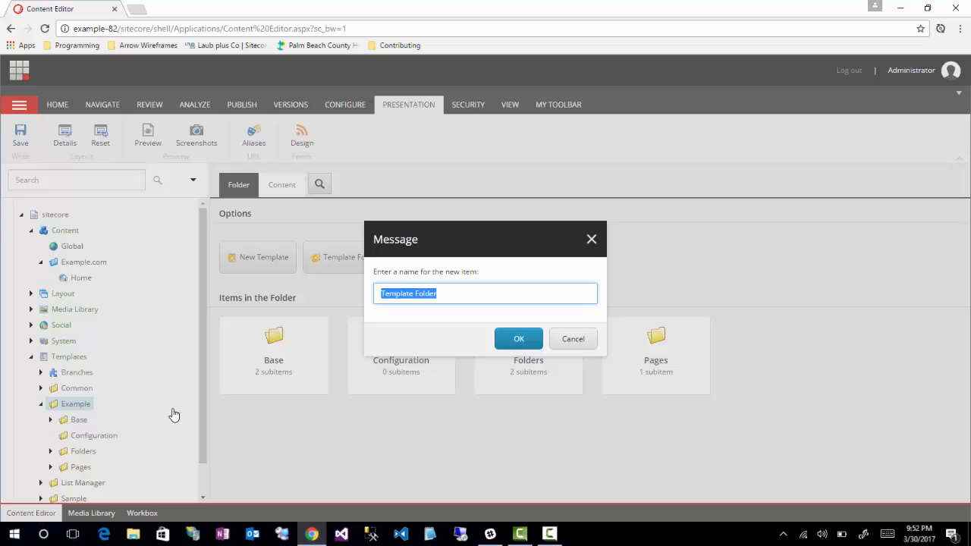
type("Pa")
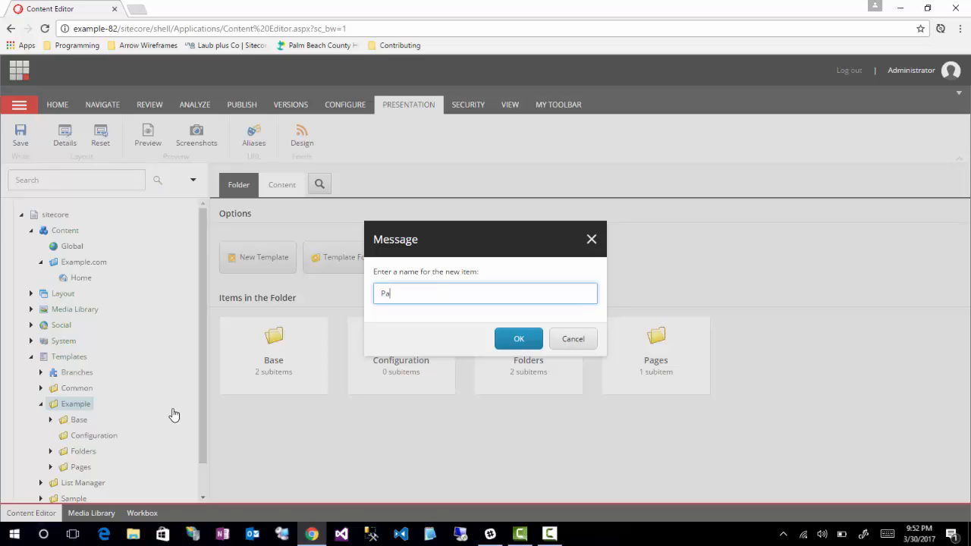
type("rameters")
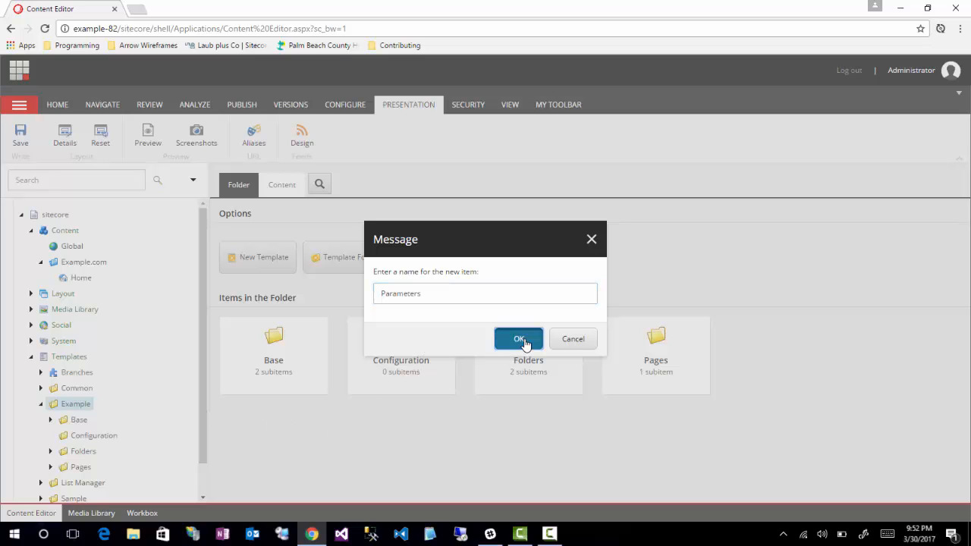
left_click(519, 338)
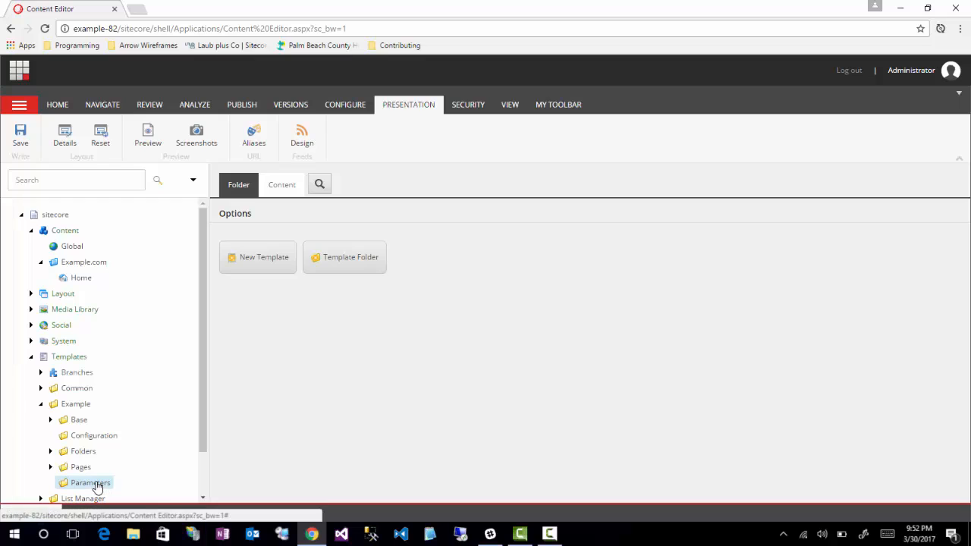
Step: Start a new template named Base Parameters in the Example Base folder
right_click(91, 483)
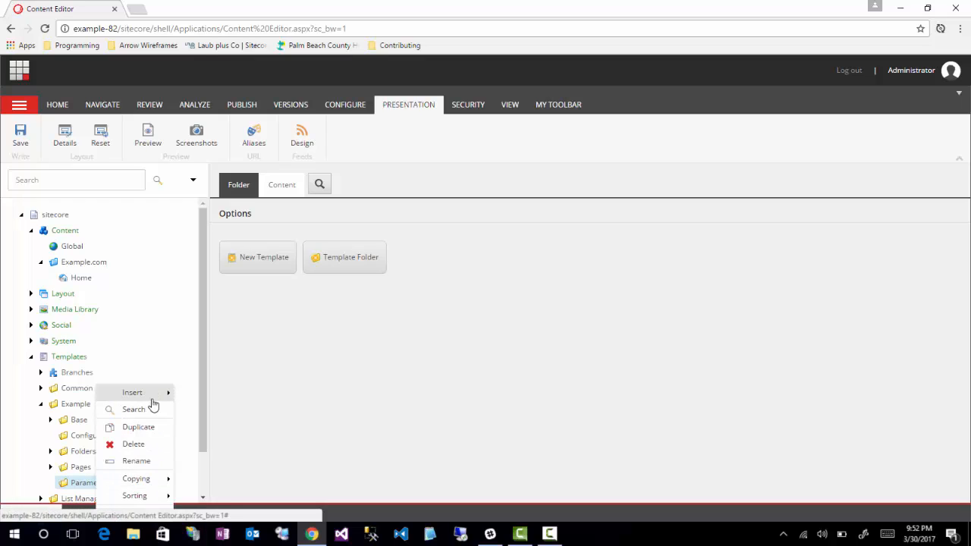
left_click(78, 419)
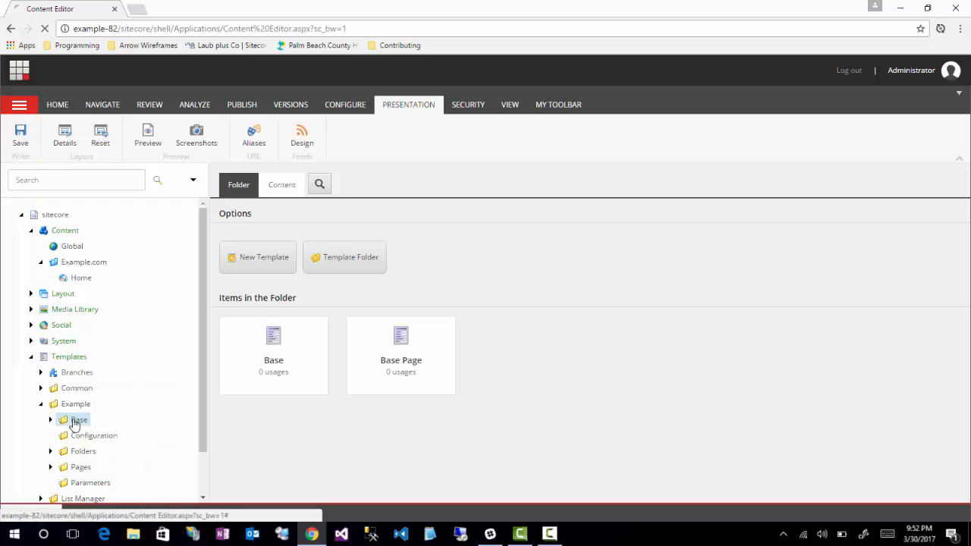
left_click(51, 419)
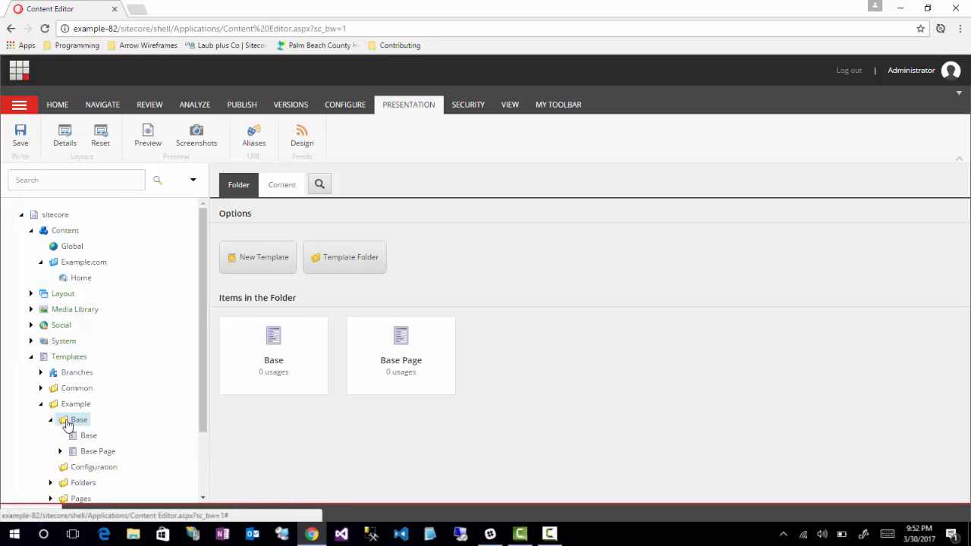
right_click(79, 419)
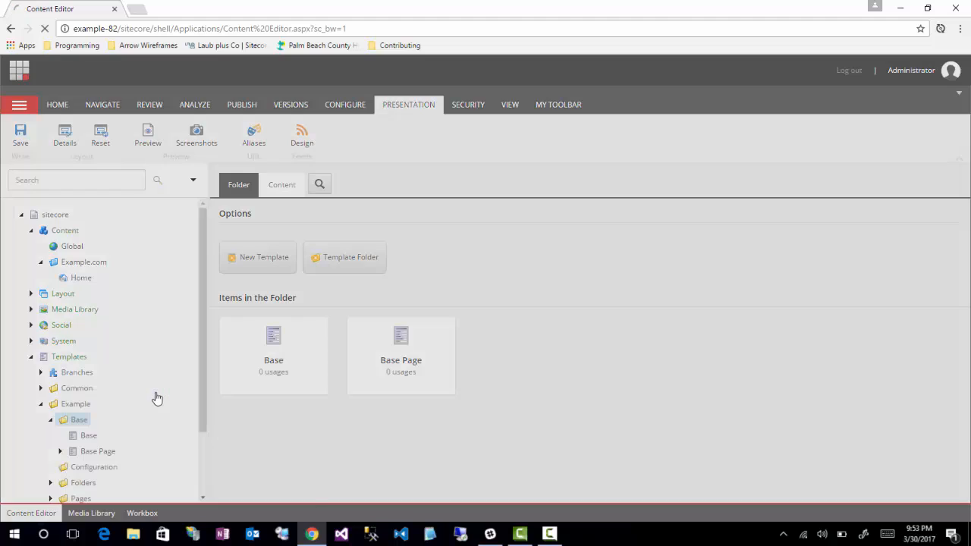
left_click(258, 256)
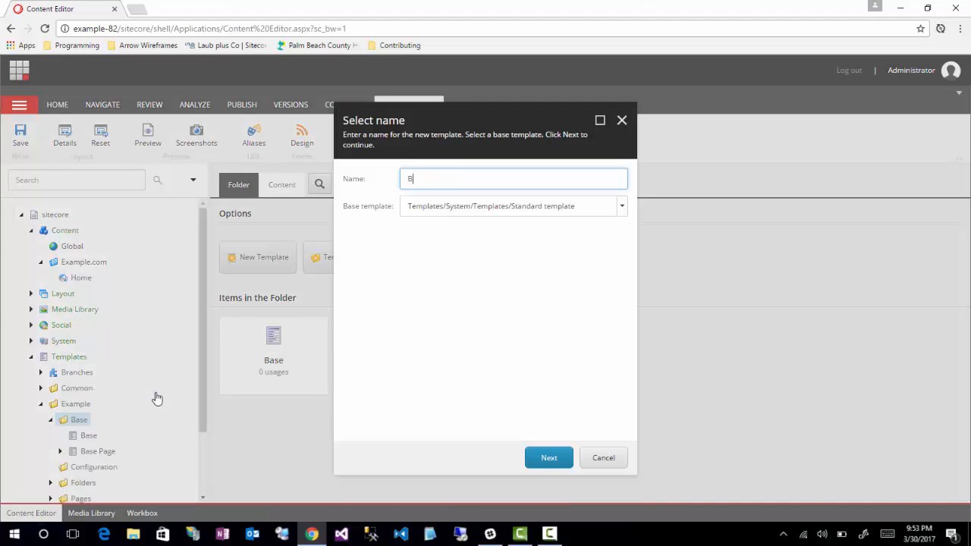
type("ase P")
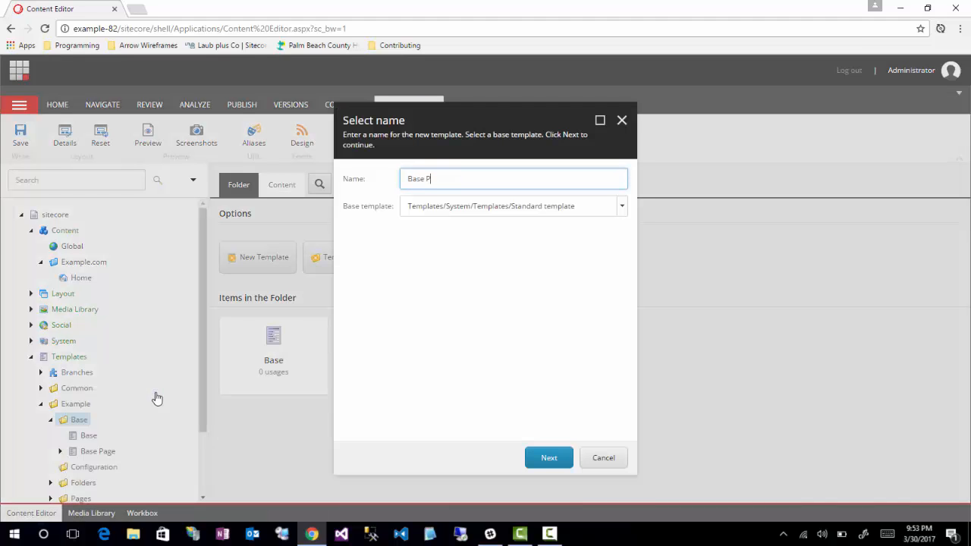
type("arameters")
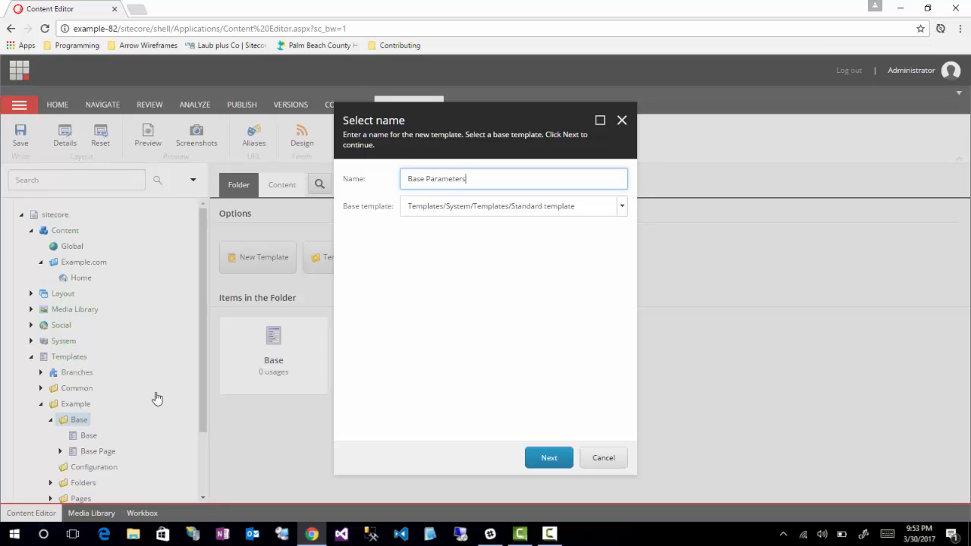
mouse_move(622, 233)
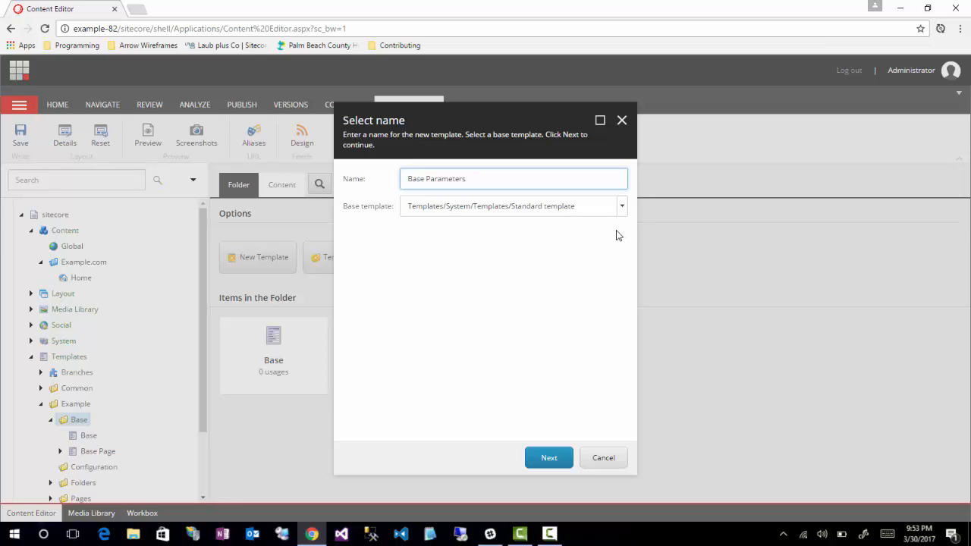
mouse_move(514, 185)
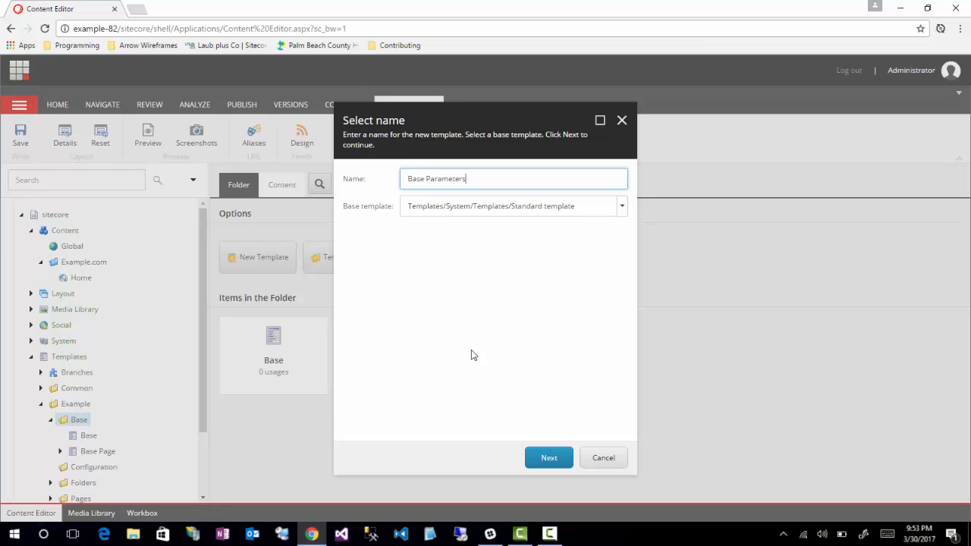
mouse_move(624, 206)
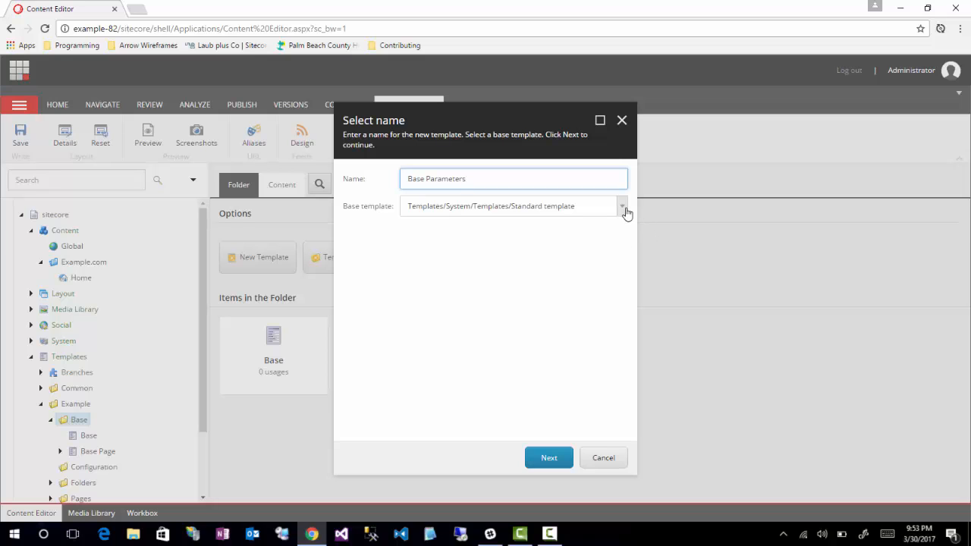
Step: Choose System/Layout/Rendering Parameters/Standard Rendering Parameters as its base template
left_click(622, 206)
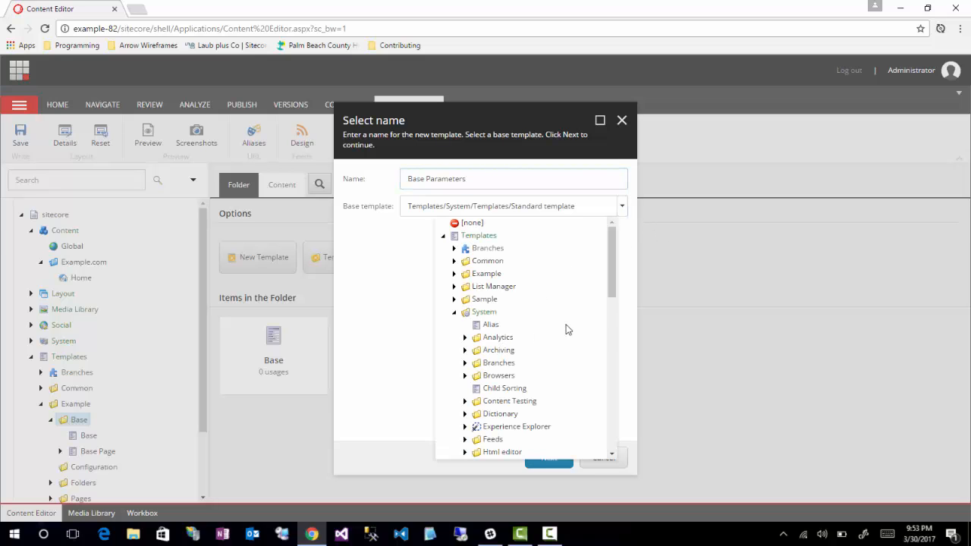
scroll("down", 3)
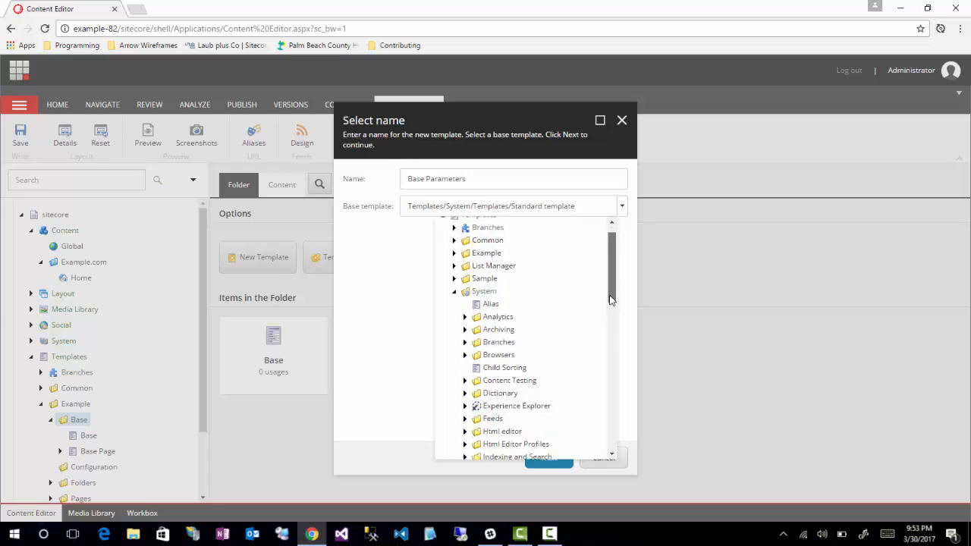
scroll("down", 3)
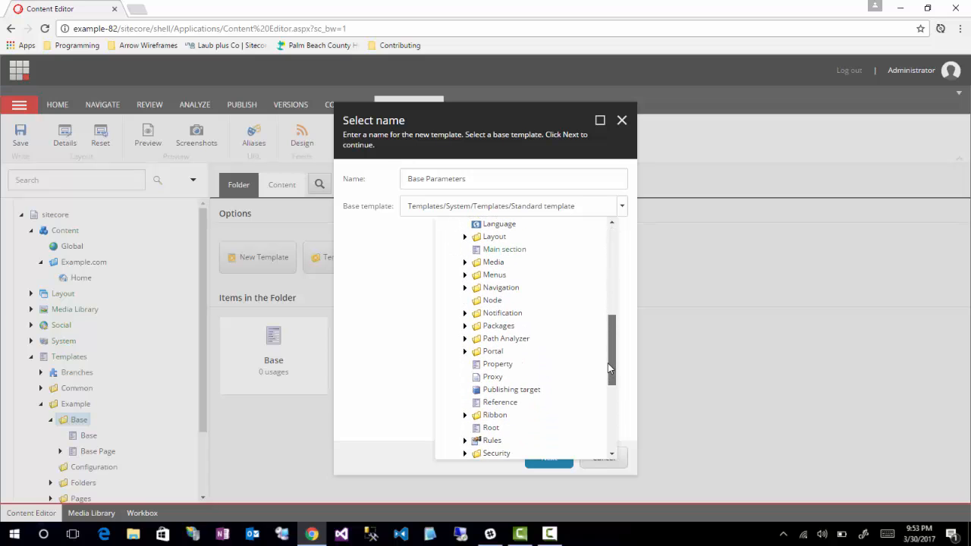
scroll("down", 3)
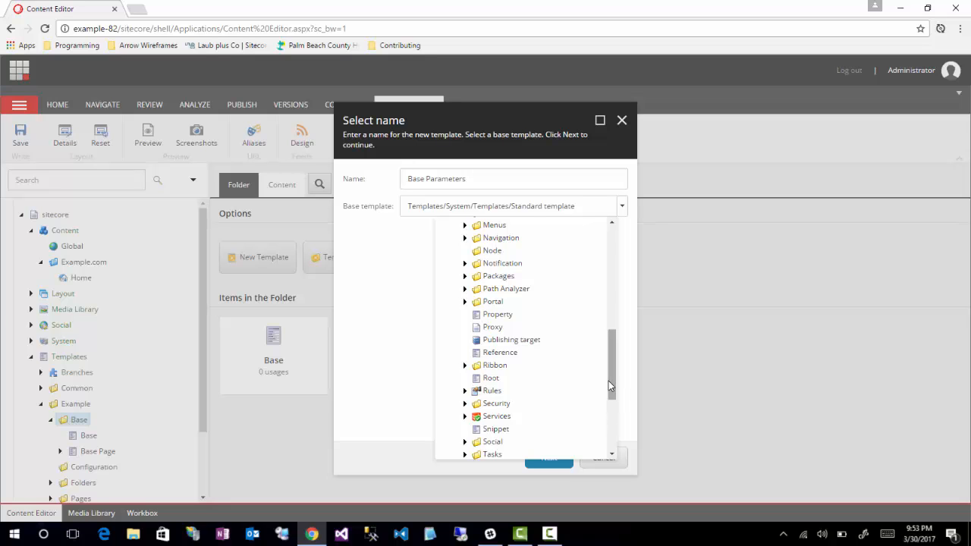
scroll("down", 3)
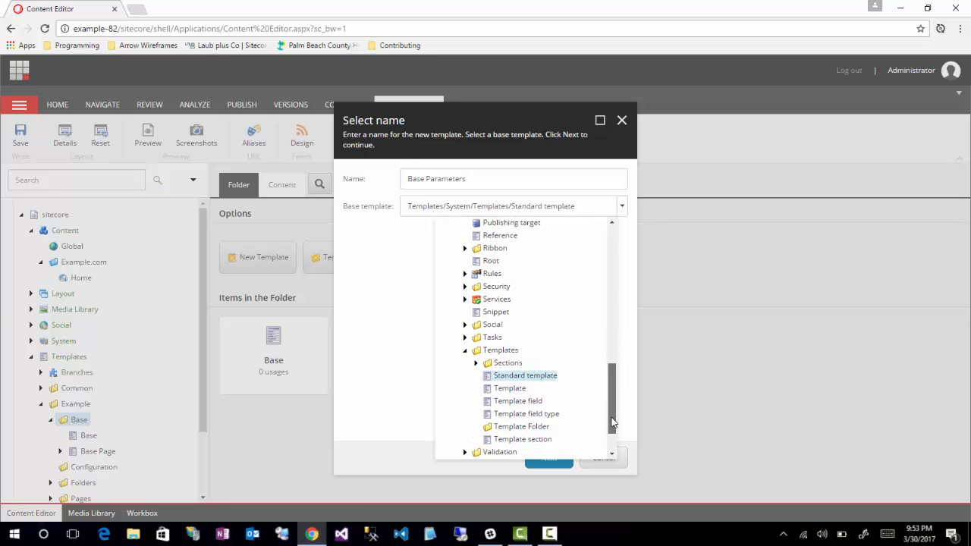
scroll("up", 3)
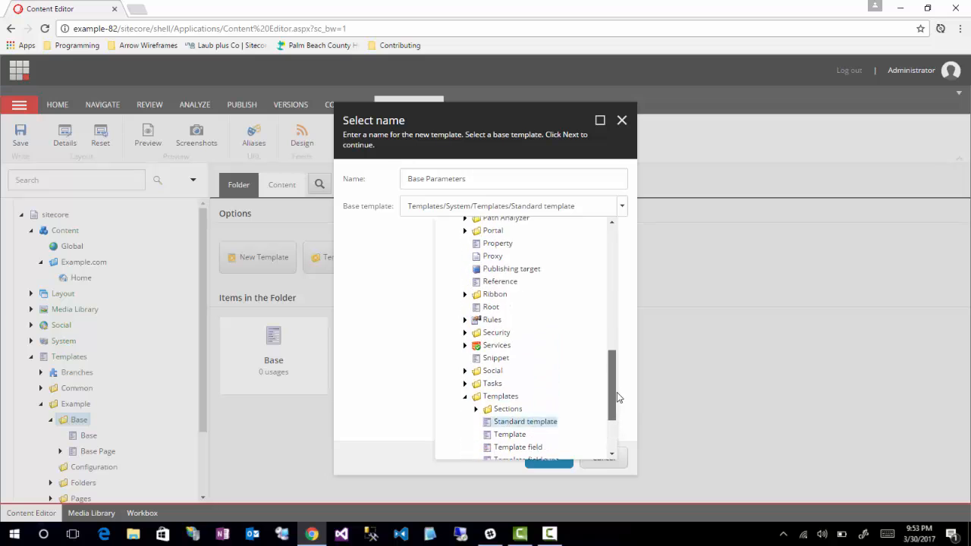
scroll("up", 3)
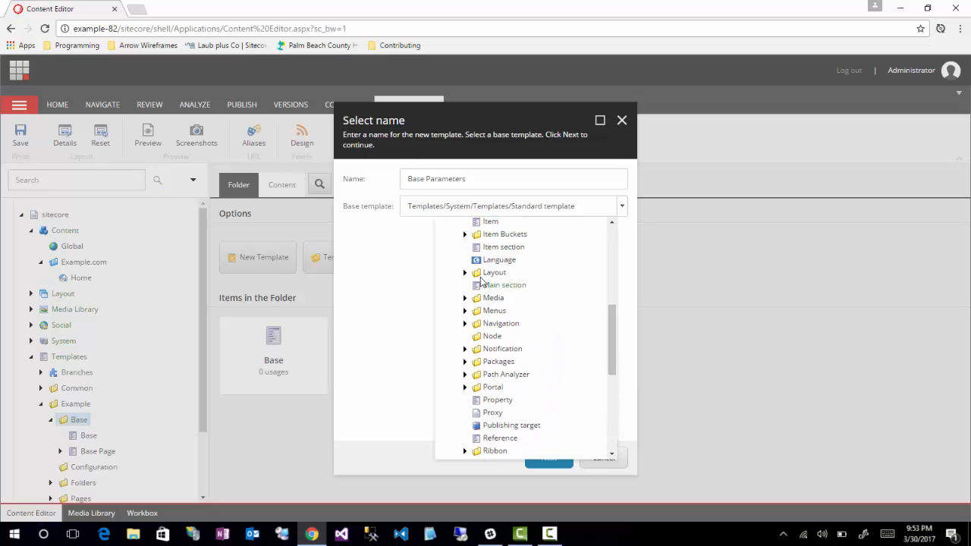
left_click(465, 273)
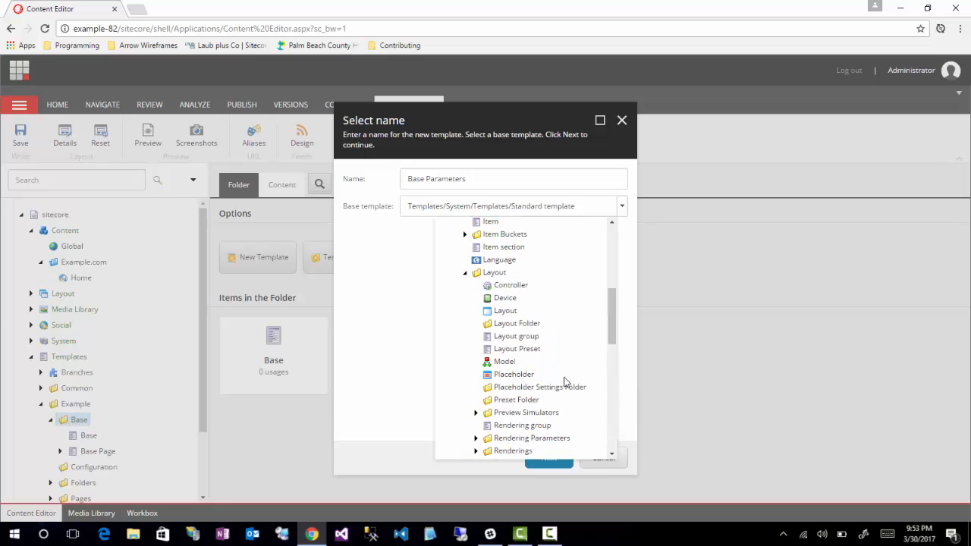
mouse_move(576, 363)
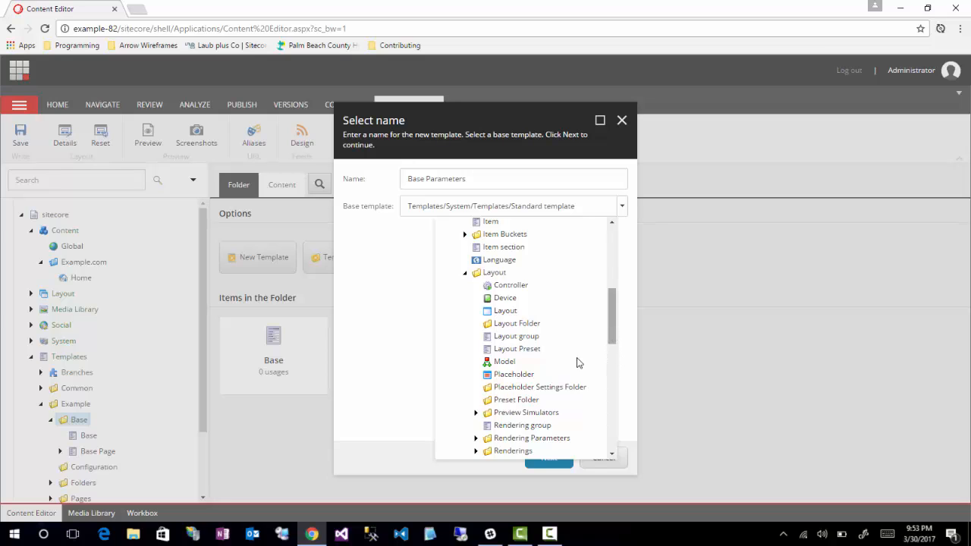
left_click(477, 437)
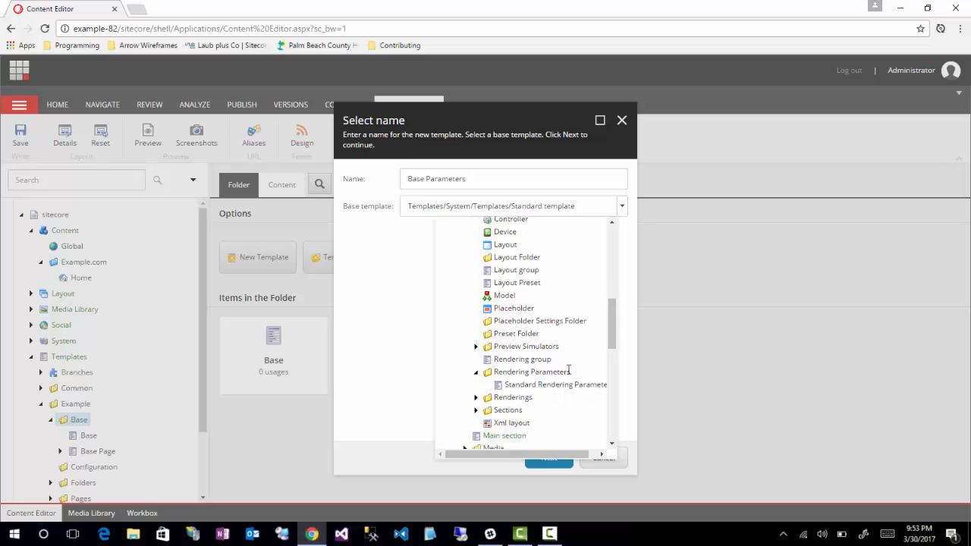
left_click(555, 385)
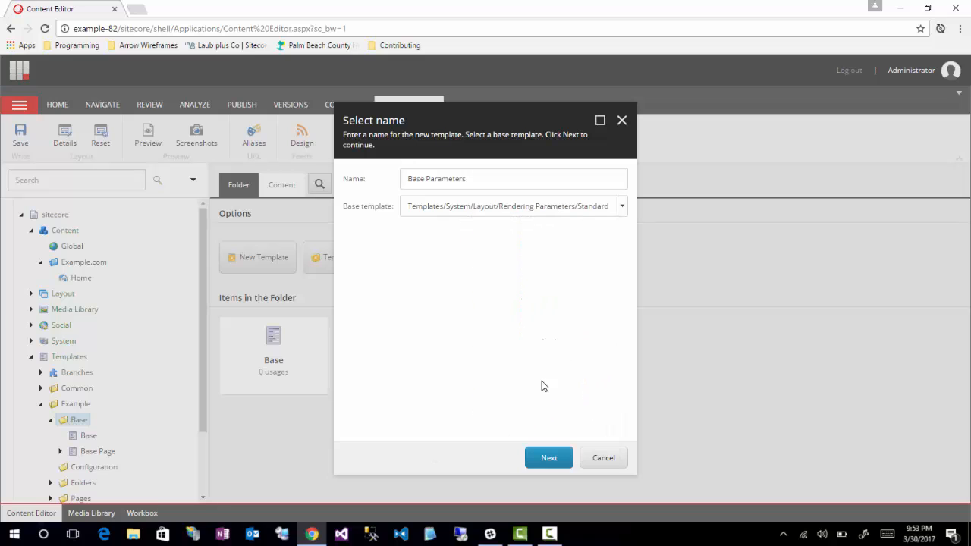
Step: Finish the wizard, creating Base Parameters in the Base folder
left_click(549, 458)
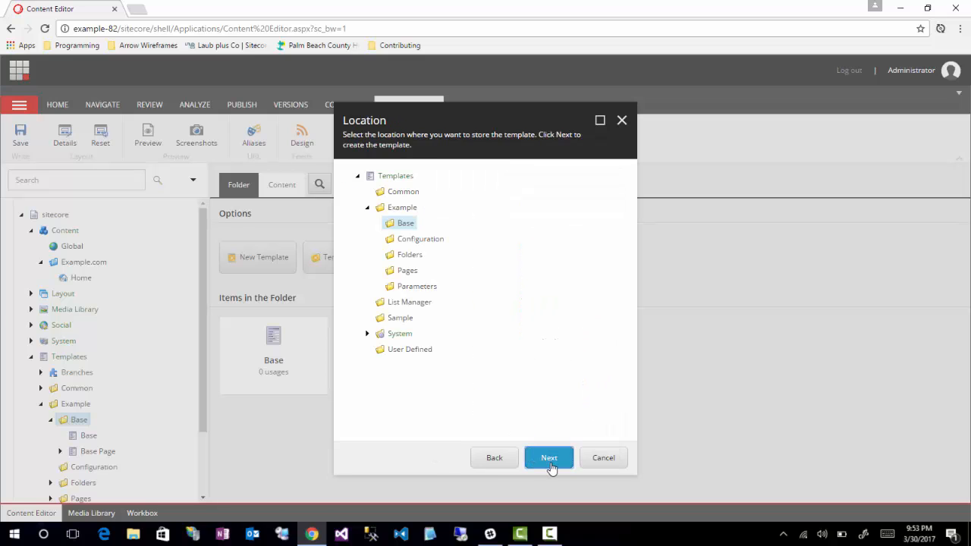
left_click(550, 458)
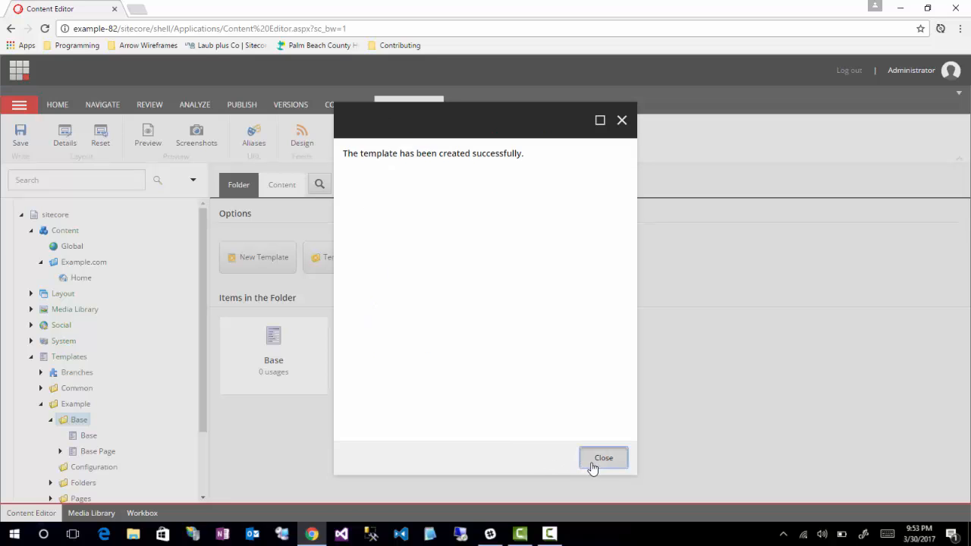
left_click(604, 458)
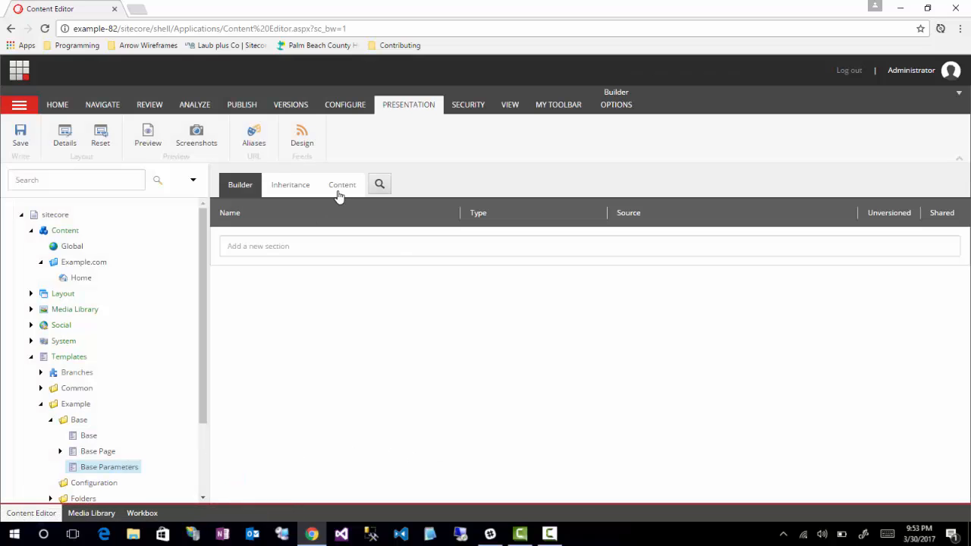
Step: Create and open the __Standard Values item of the Base Parameters template
left_click(343, 185)
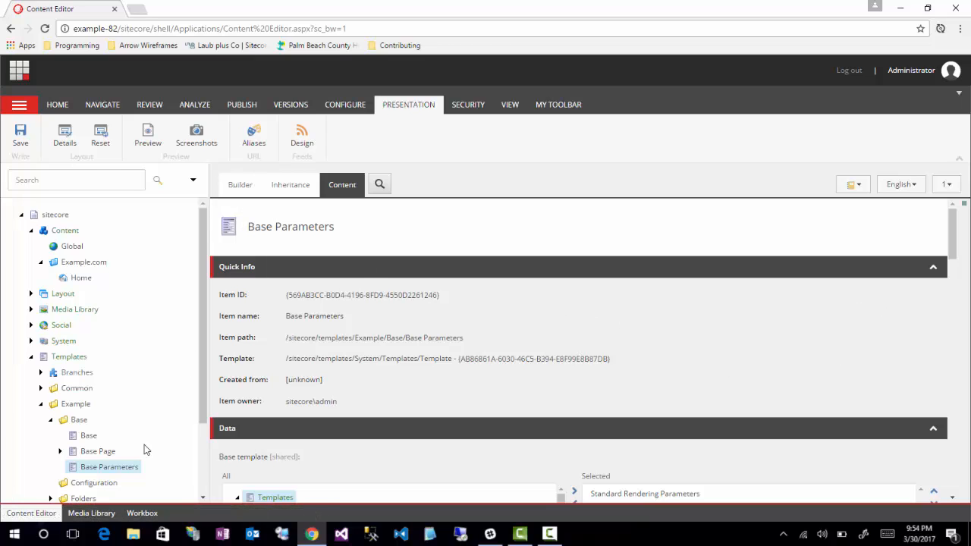
mouse_move(329, 267)
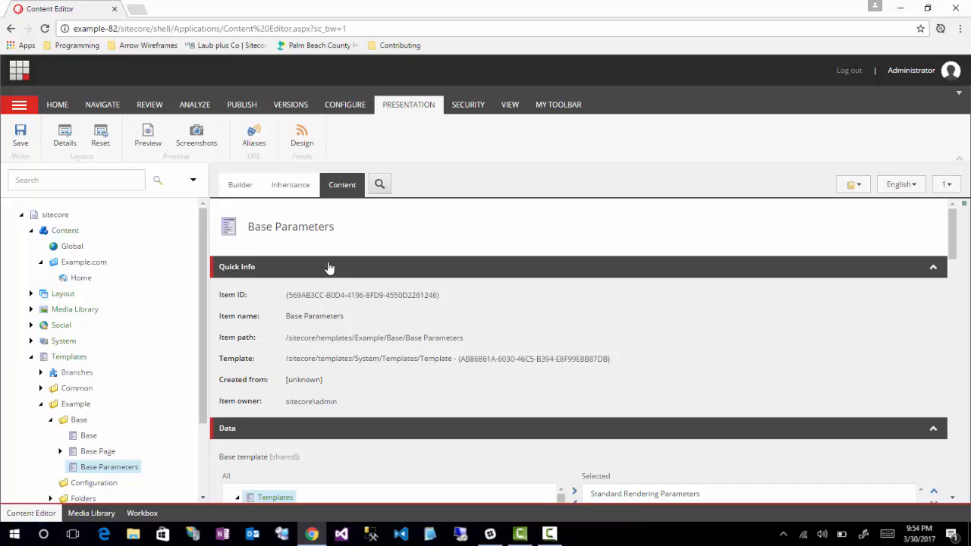
mouse_move(210, 339)
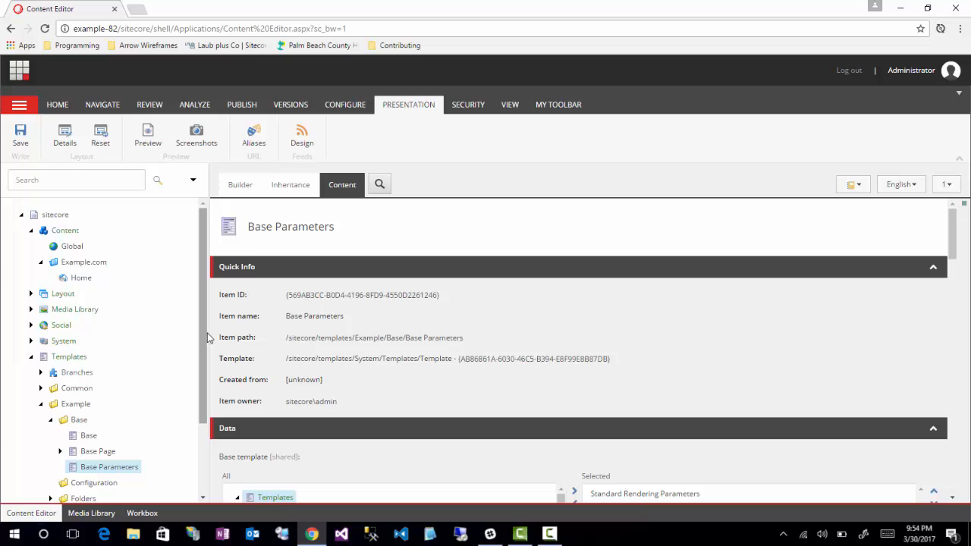
mouse_move(55, 274)
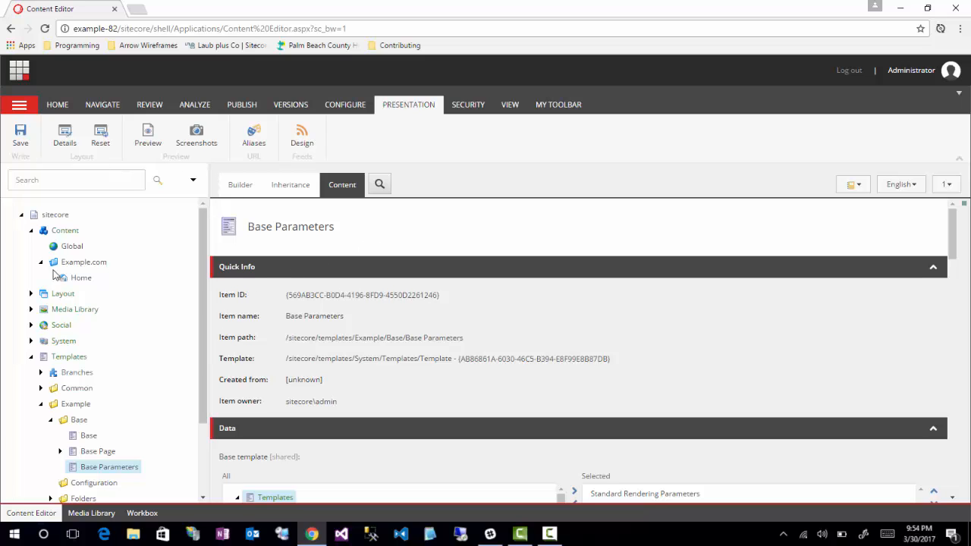
scroll("down", 3)
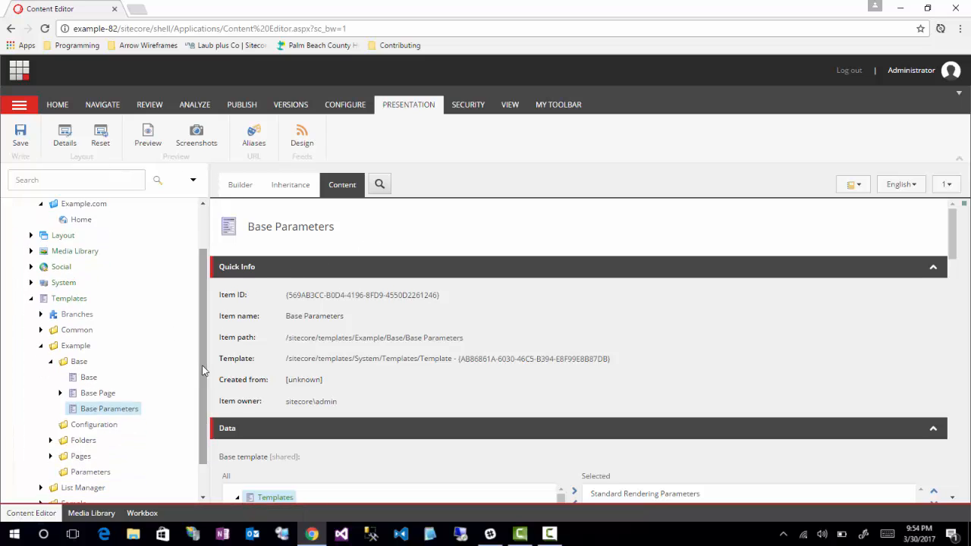
mouse_move(510, 104)
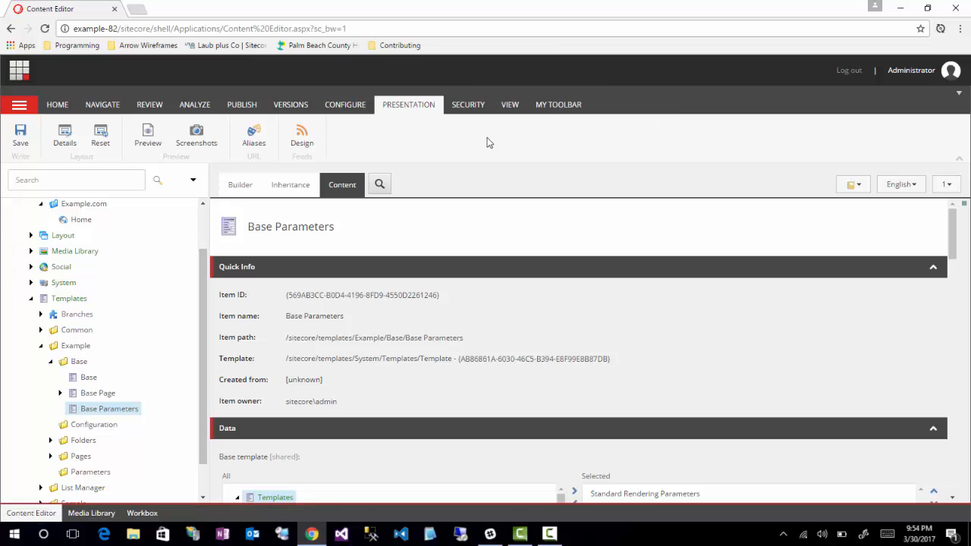
mouse_move(239, 185)
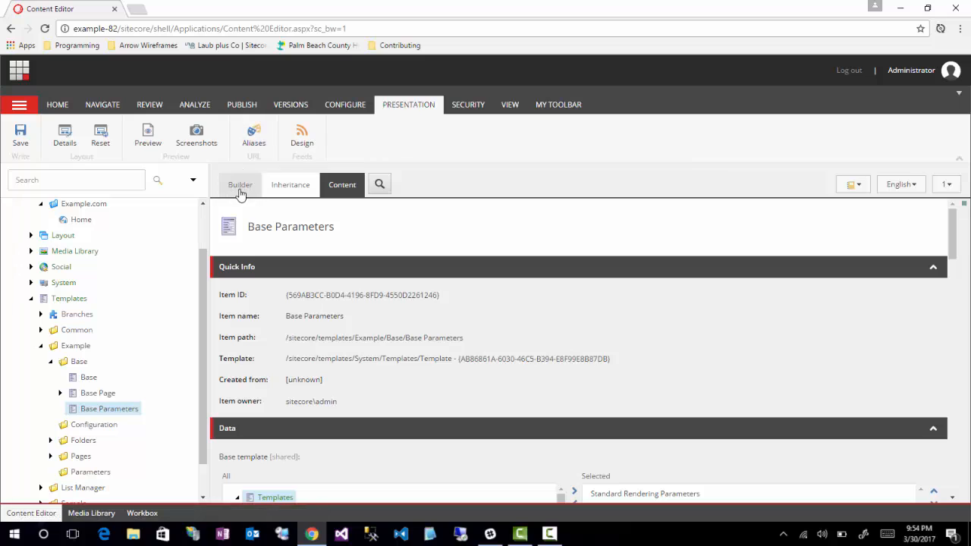
left_click(240, 185)
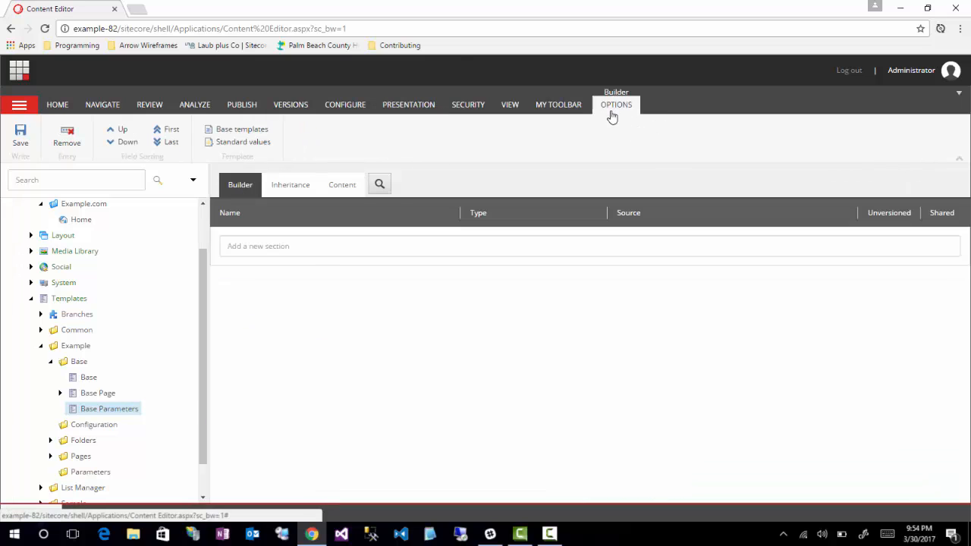
left_click(243, 143)
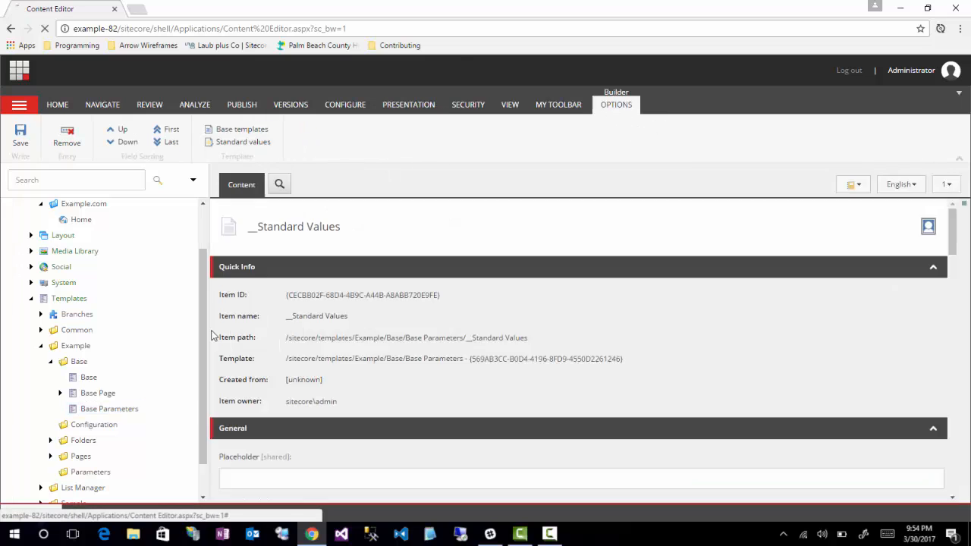
left_click(58, 104)
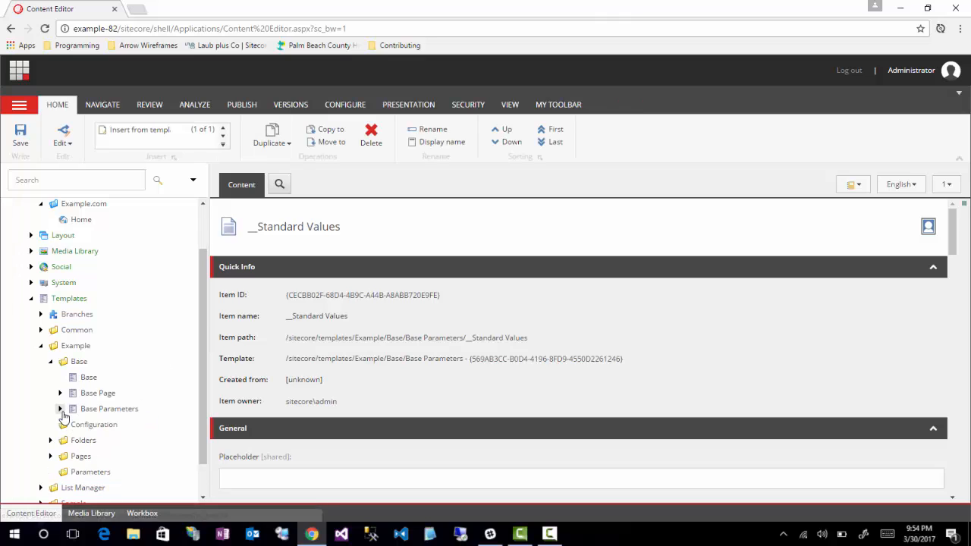
Step: Start a new template named Grid in the Parameters folder
left_click(91, 472)
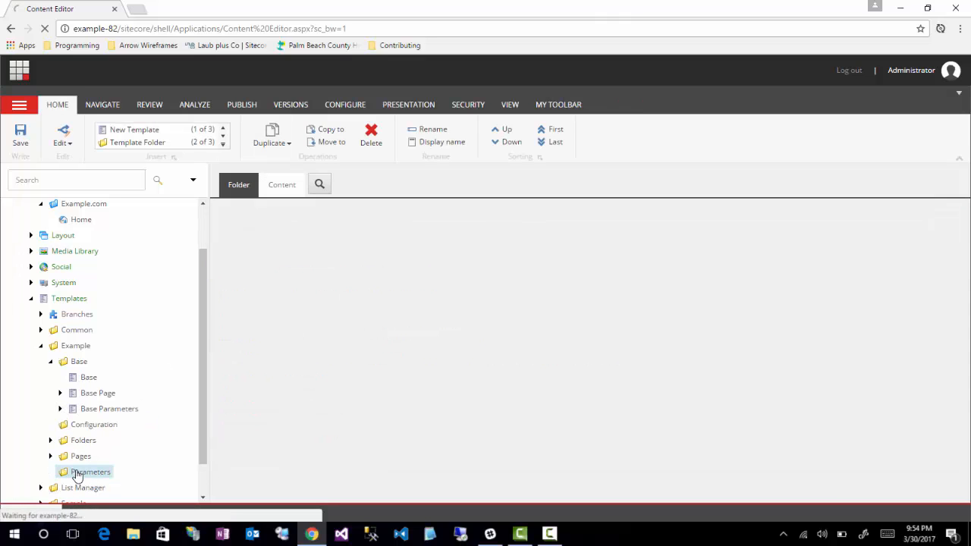
right_click(91, 472)
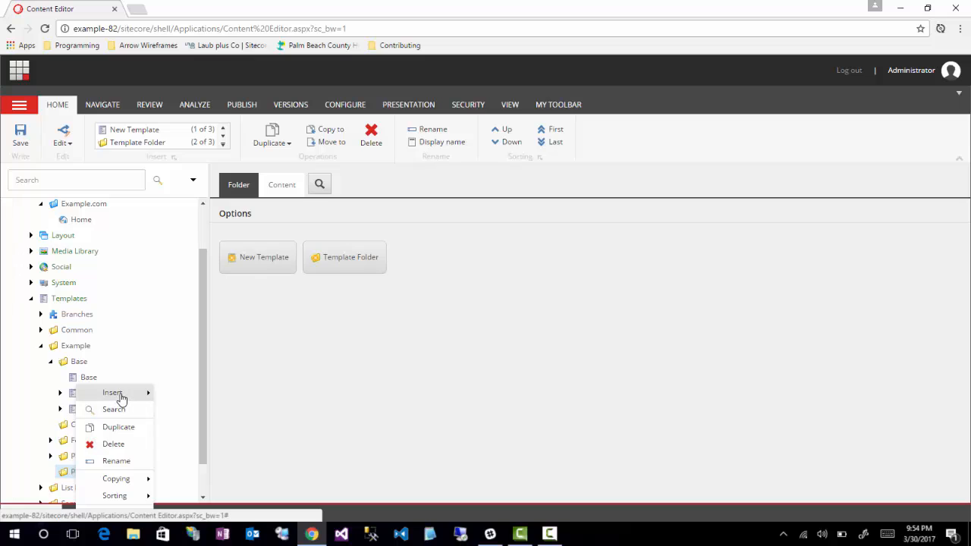
left_click(113, 393)
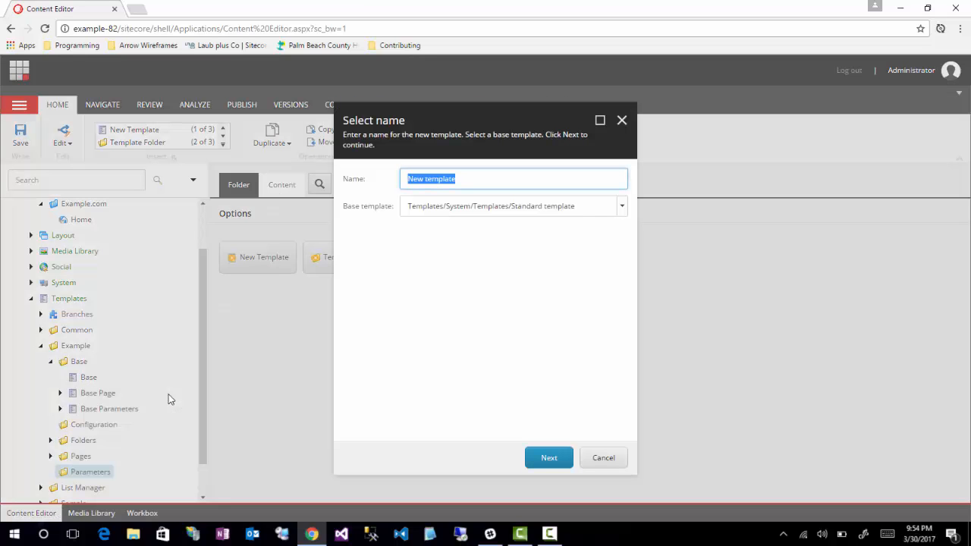
type("Grid")
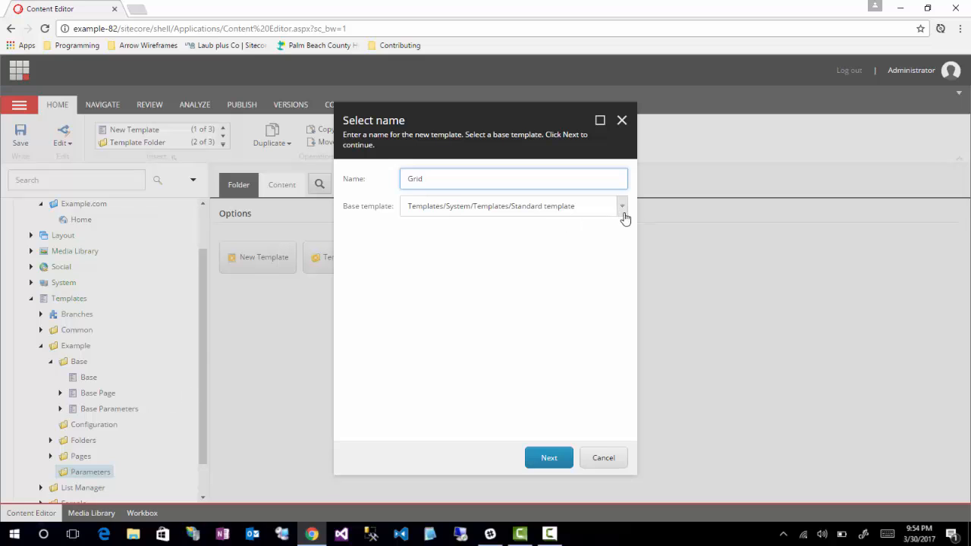
Step: Base Grid on Example/Base/Base Parameters and finish creating it
left_click(622, 207)
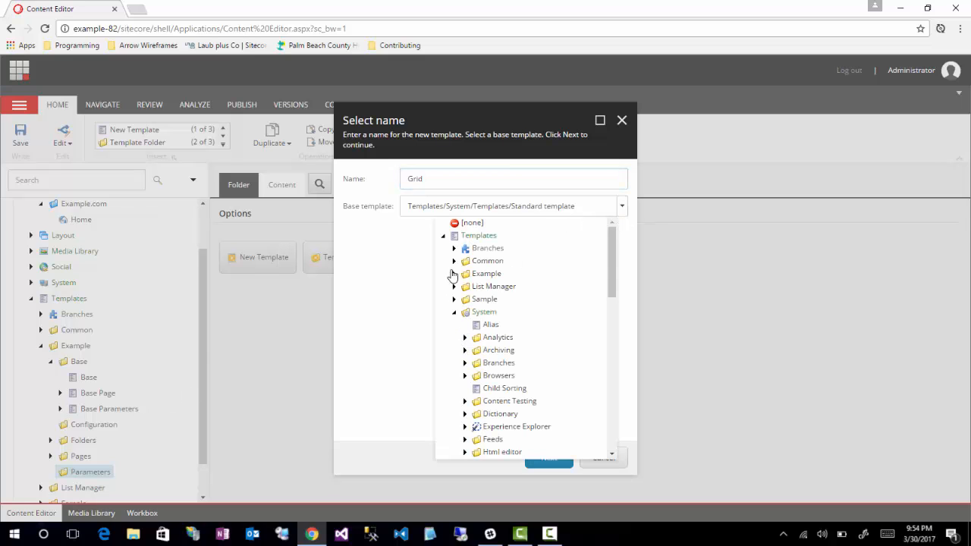
left_click(455, 273)
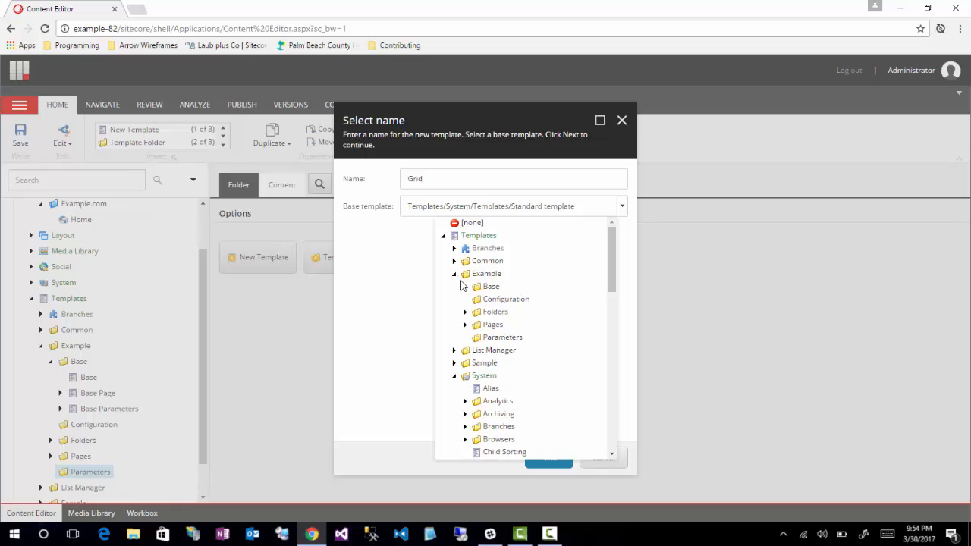
left_click(464, 285)
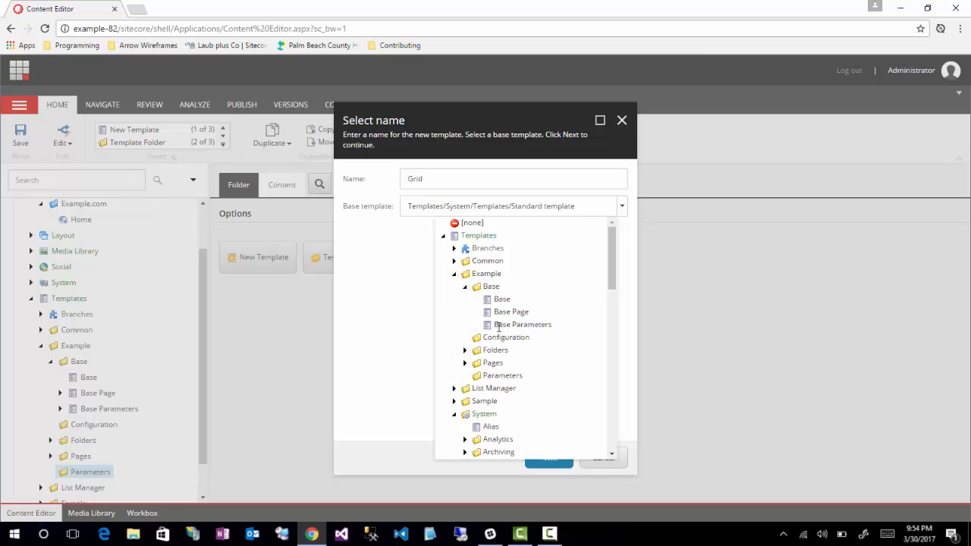
left_click(522, 325)
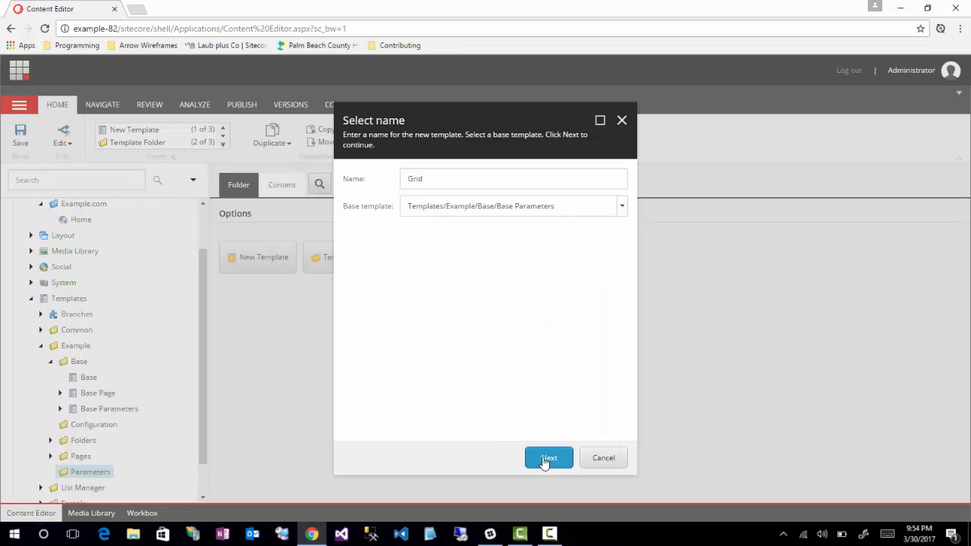
left_click(548, 458)
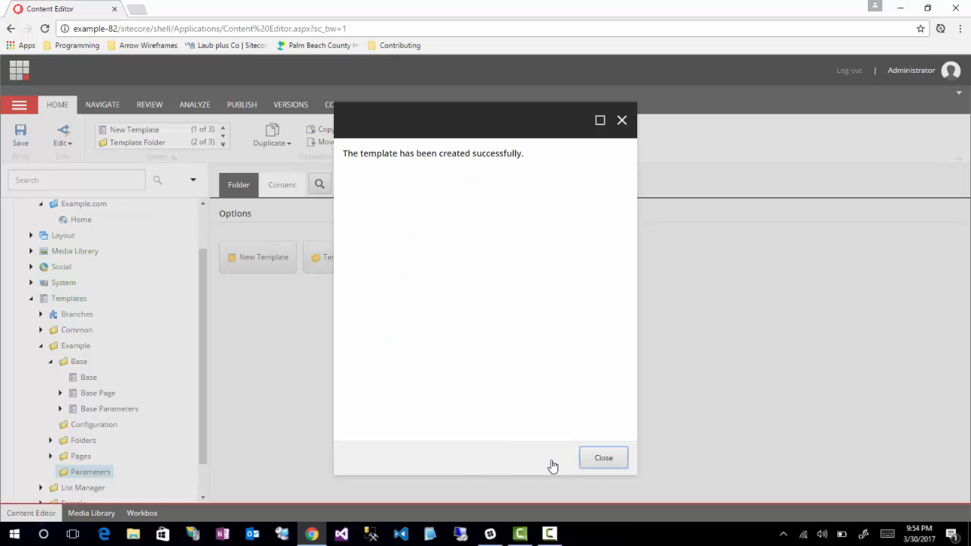
left_click(604, 459)
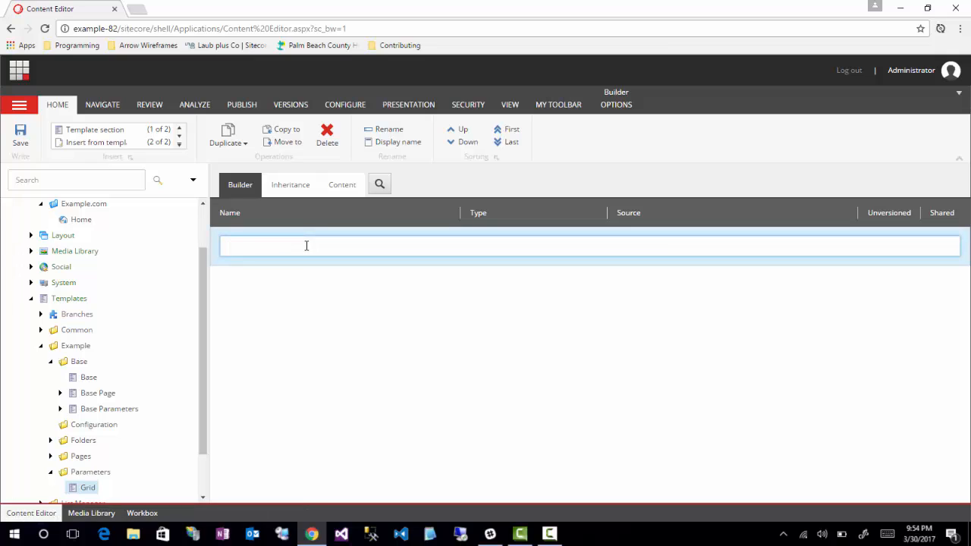
Step: Add a Component Settings section to the Grid template builder
type("Component Settings")
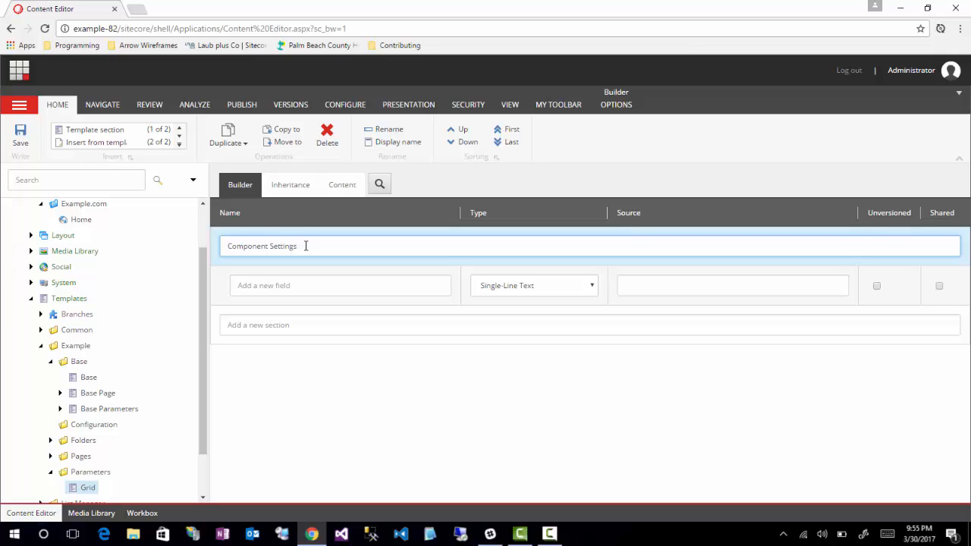
left_click(340, 286)
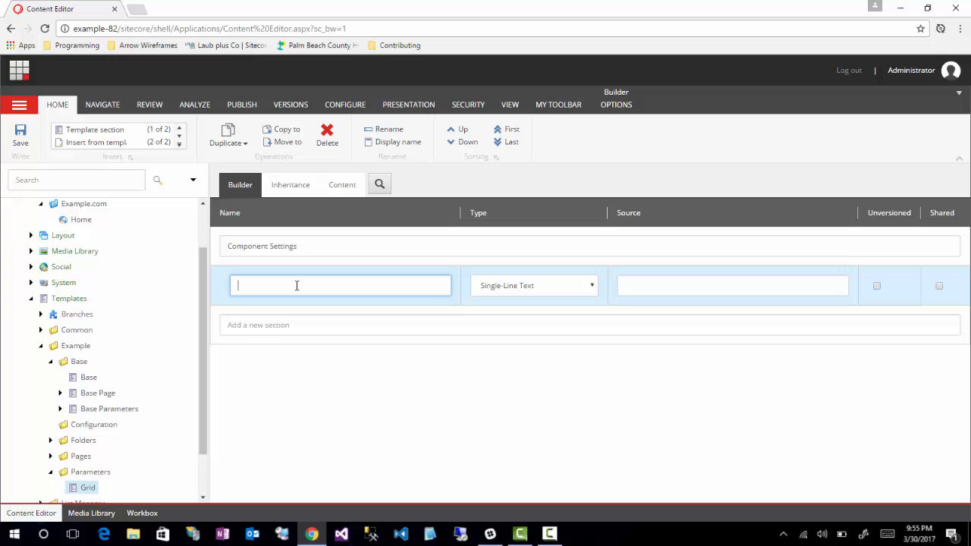
Step: Add a Single-Line Text field named CSSClass to Component Settings and save the Grid template
type("CSSClass")
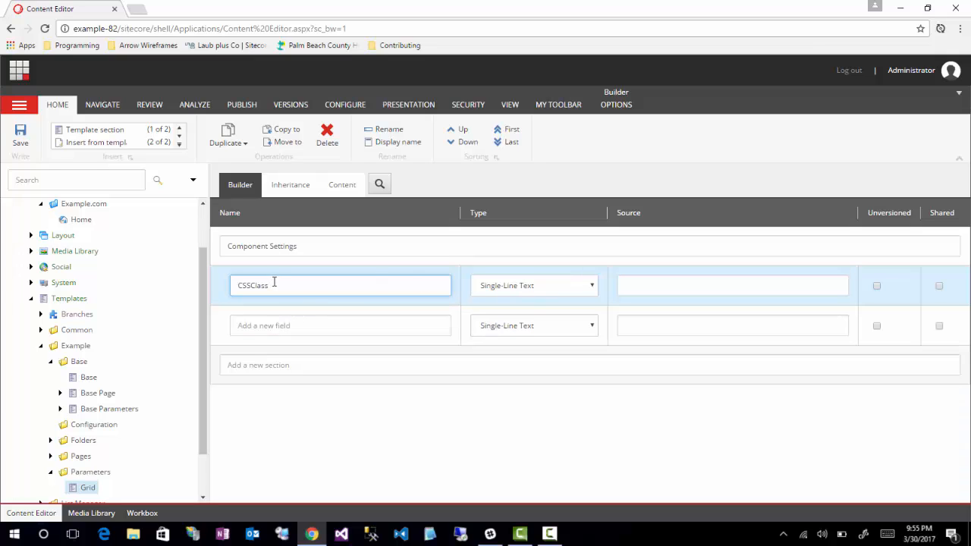
mouse_move(311, 285)
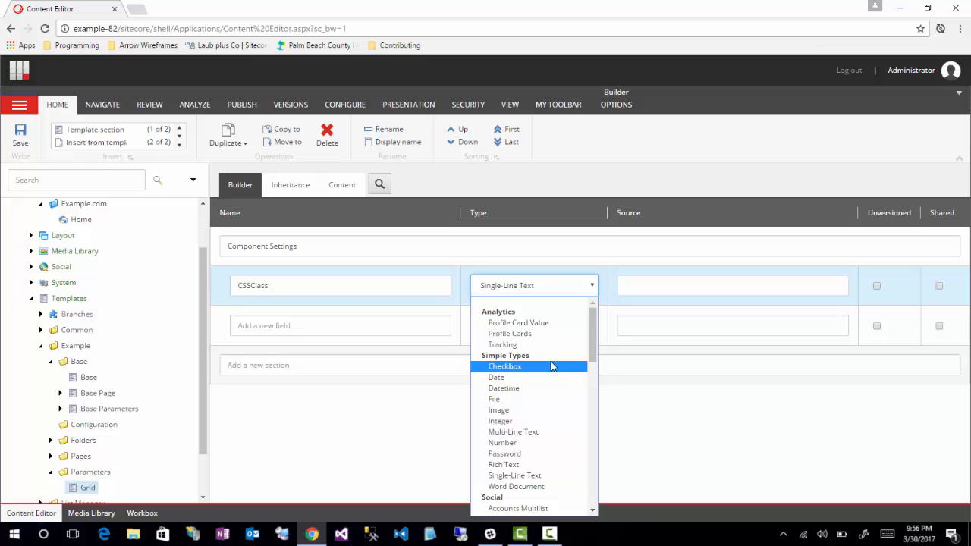
mouse_move(600, 358)
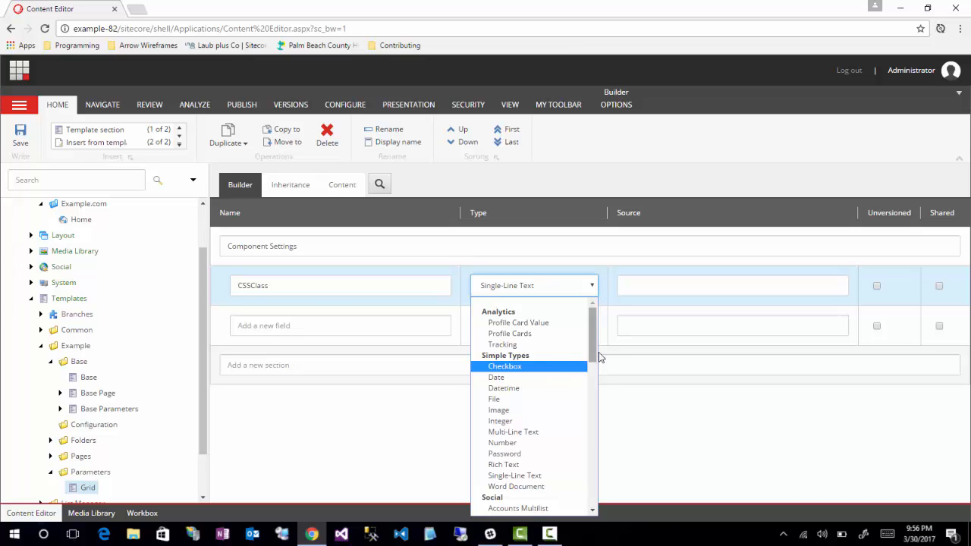
scroll("down", 3)
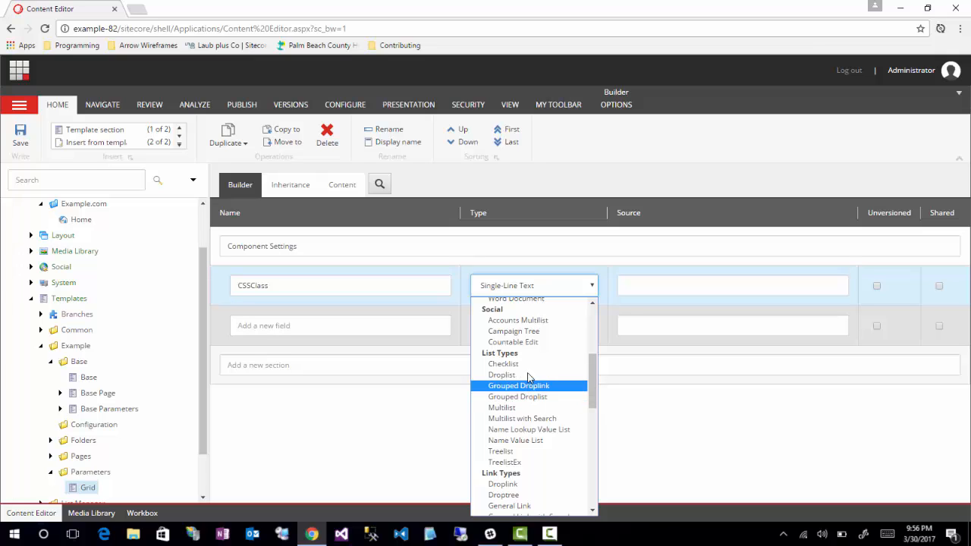
mouse_move(501, 375)
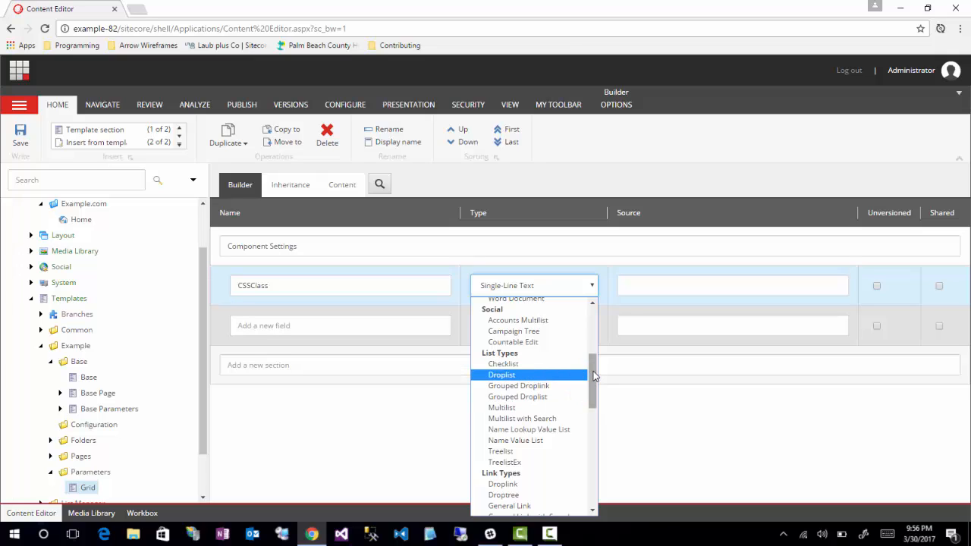
scroll("up", 3)
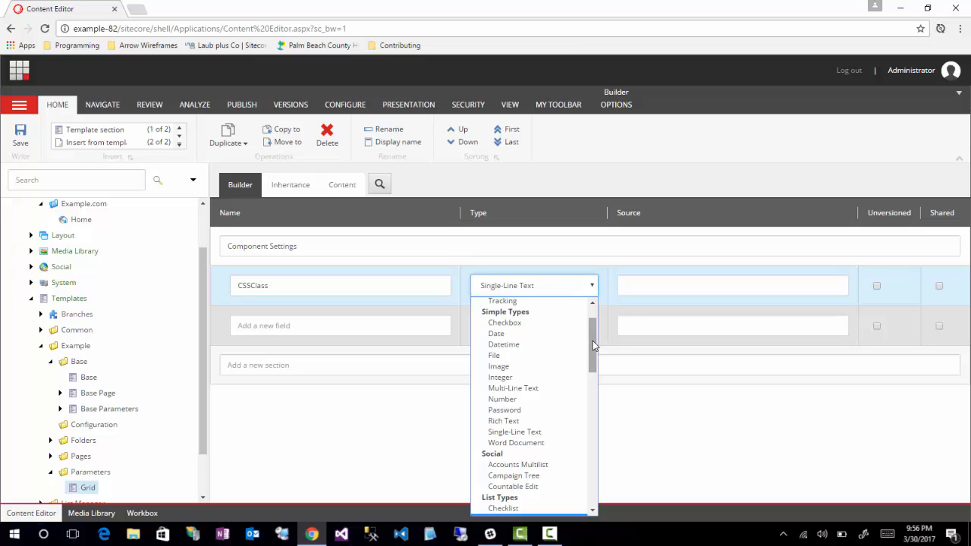
scroll("up", 3)
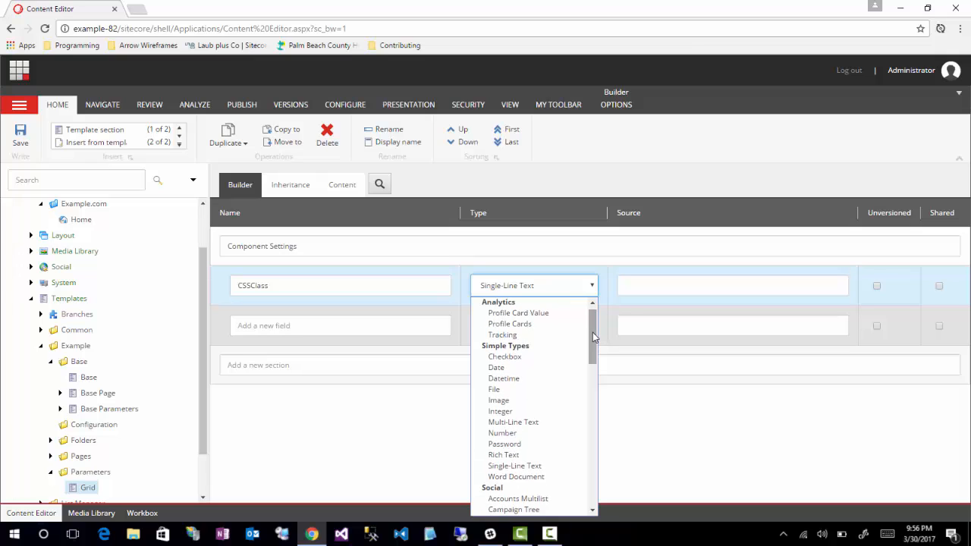
mouse_move(607, 304)
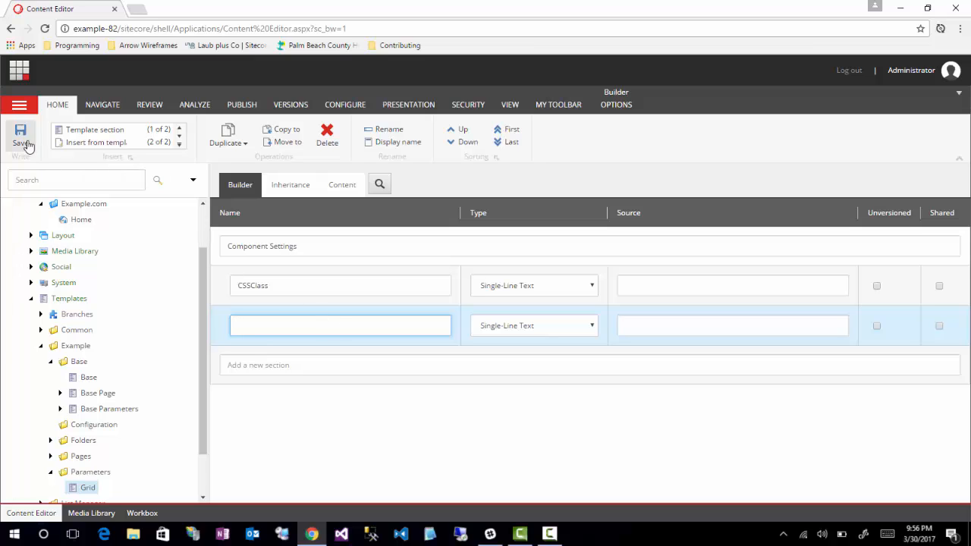
left_click(21, 140)
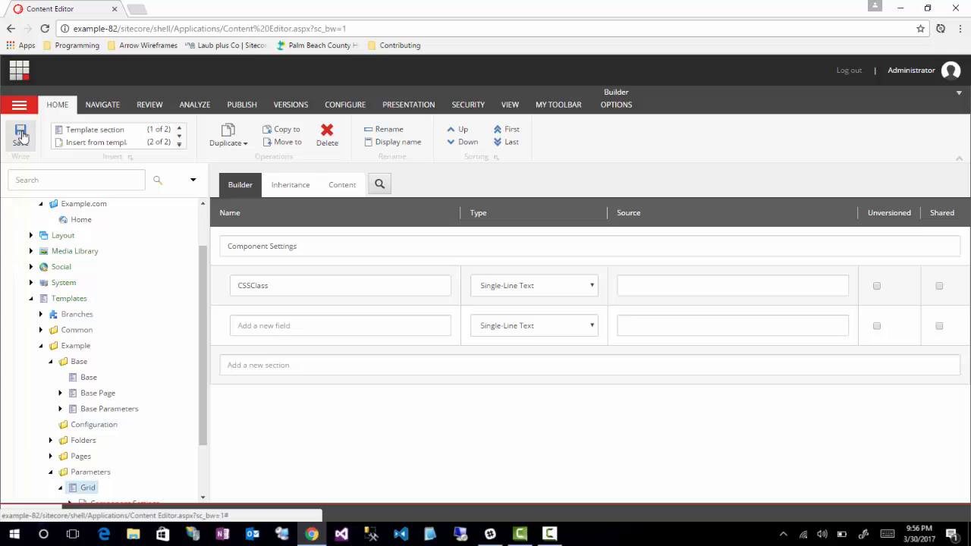
left_click(22, 137)
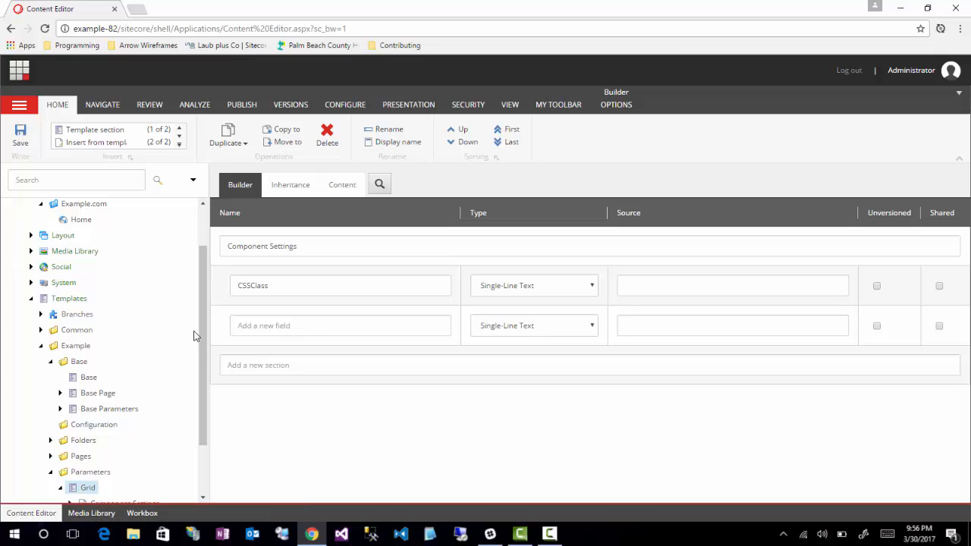
mouse_move(206, 364)
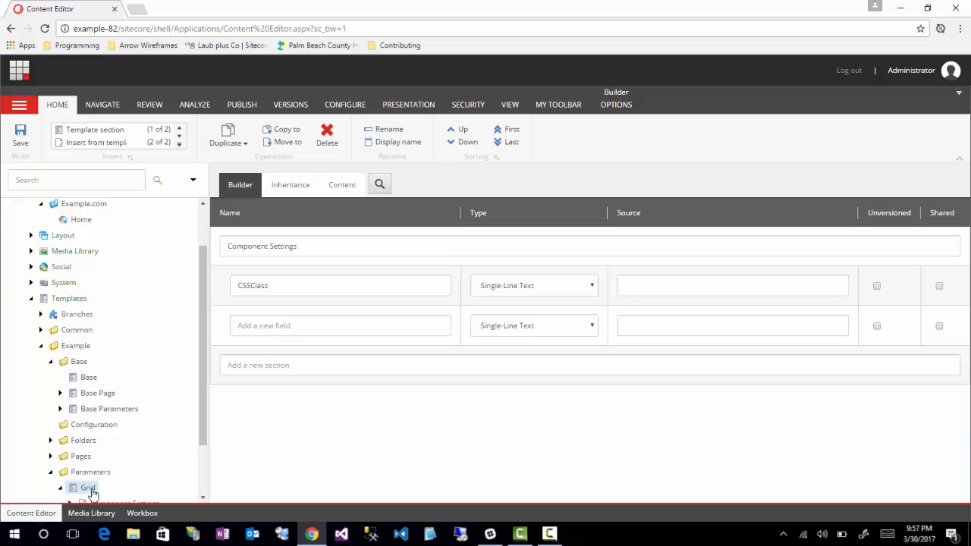
mouse_move(209, 404)
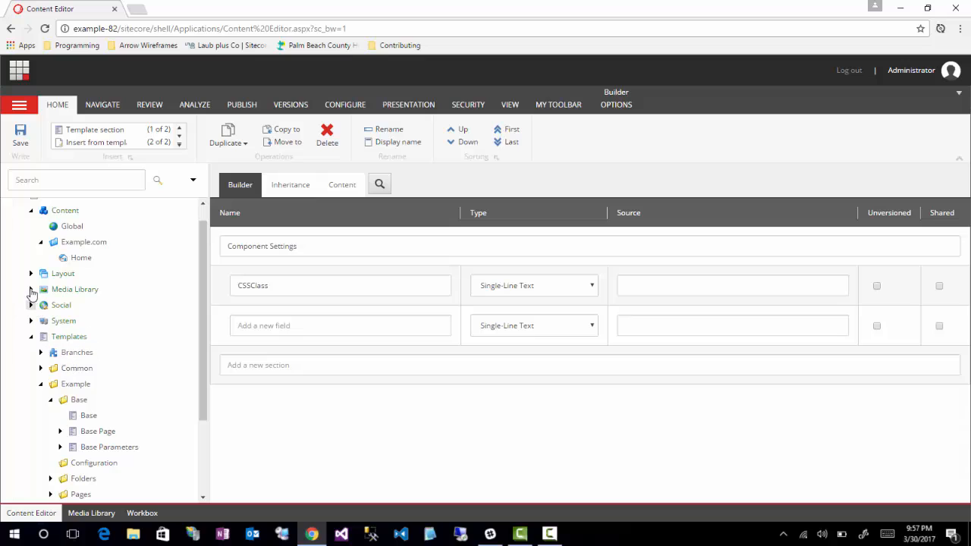
Step: Open the 6x6 rendering under Renderings > Example > Grids and scroll to Parameters Template
left_click(32, 273)
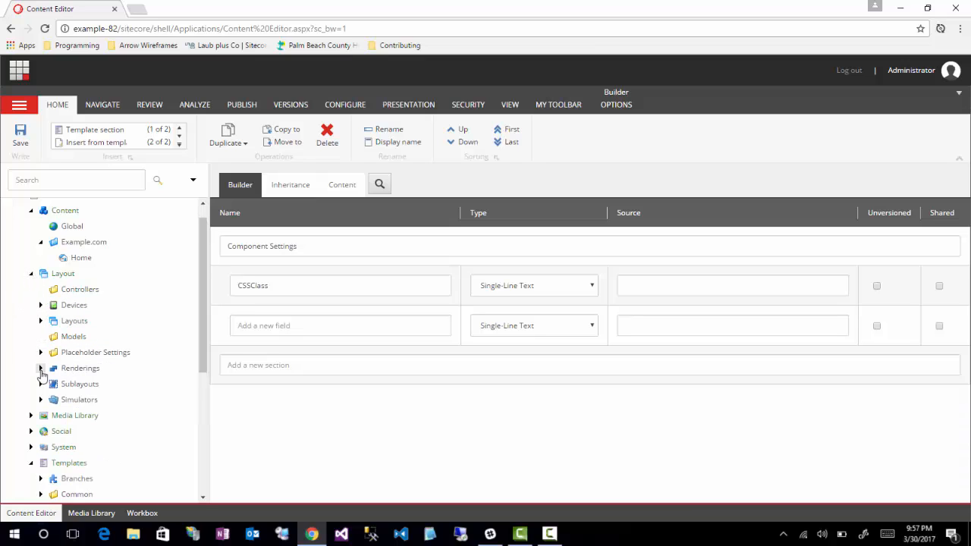
left_click(41, 368)
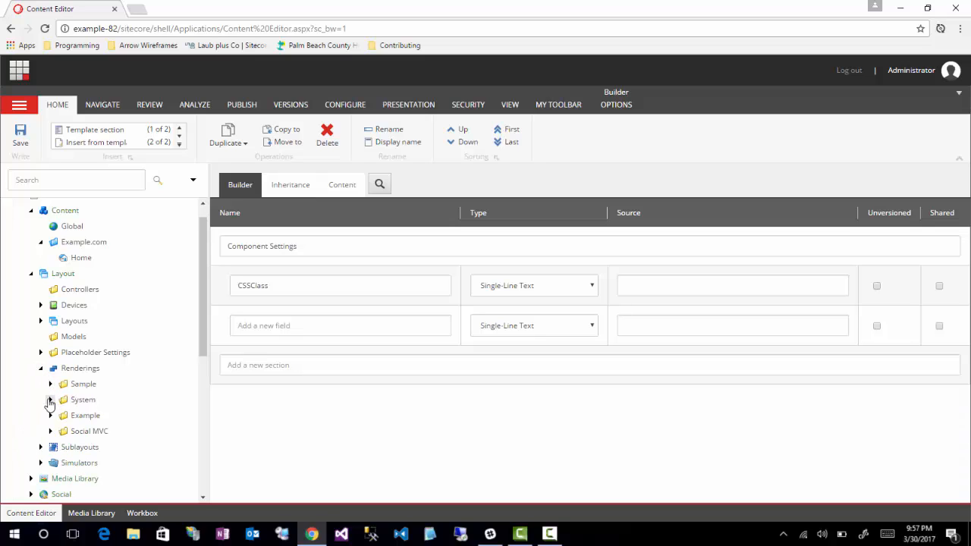
left_click(52, 415)
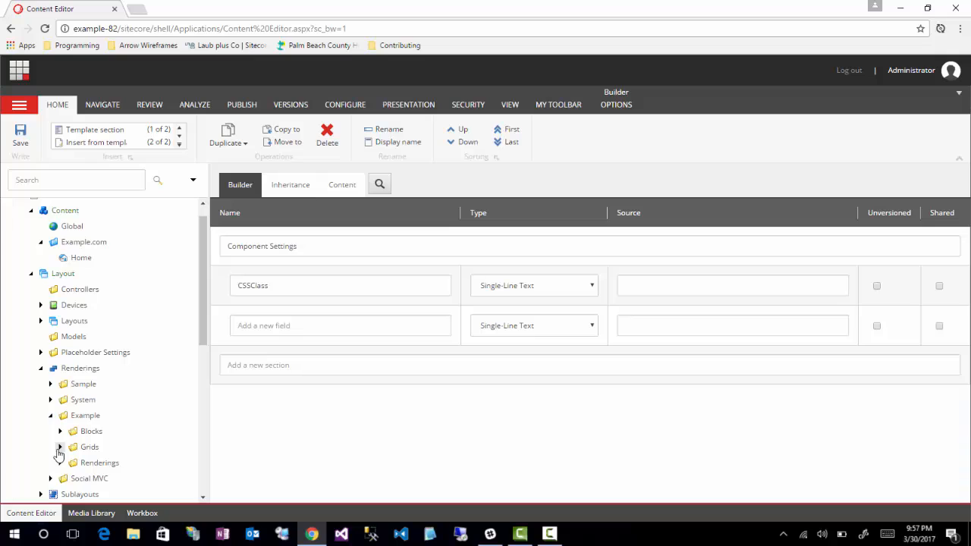
left_click(60, 446)
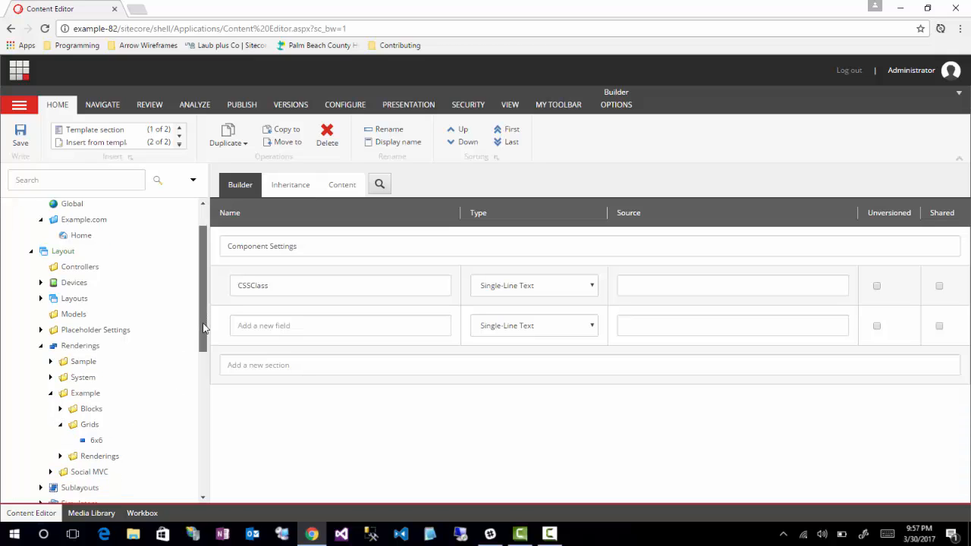
scroll("down", 3)
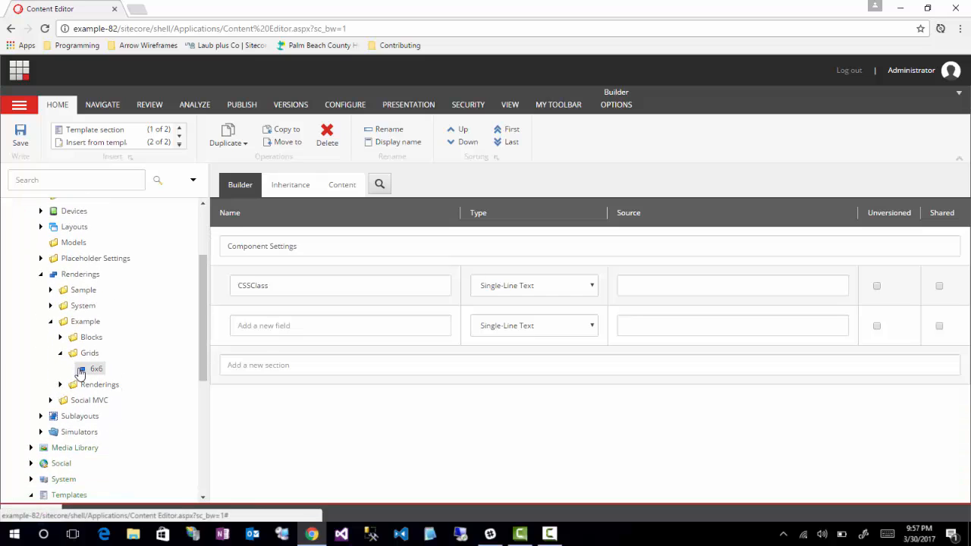
left_click(97, 369)
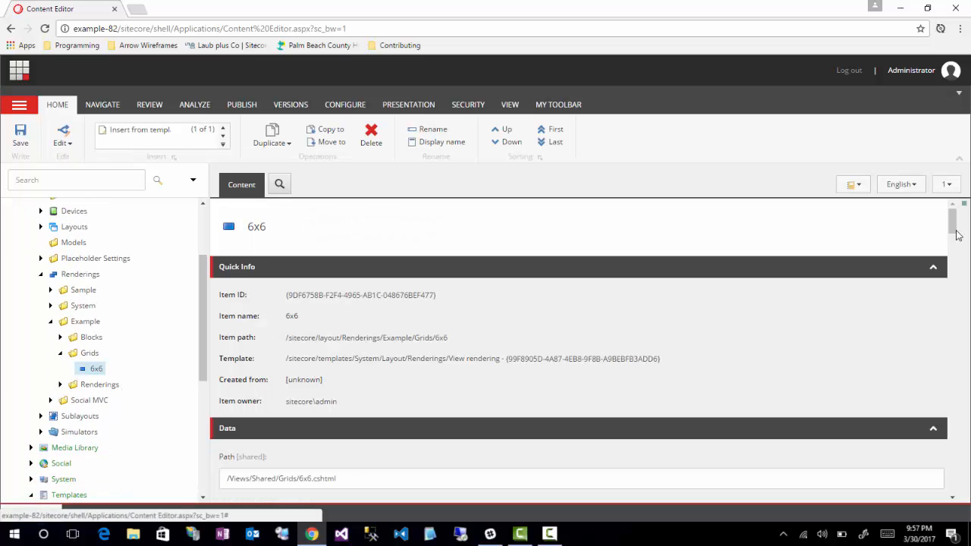
scroll("down", 3)
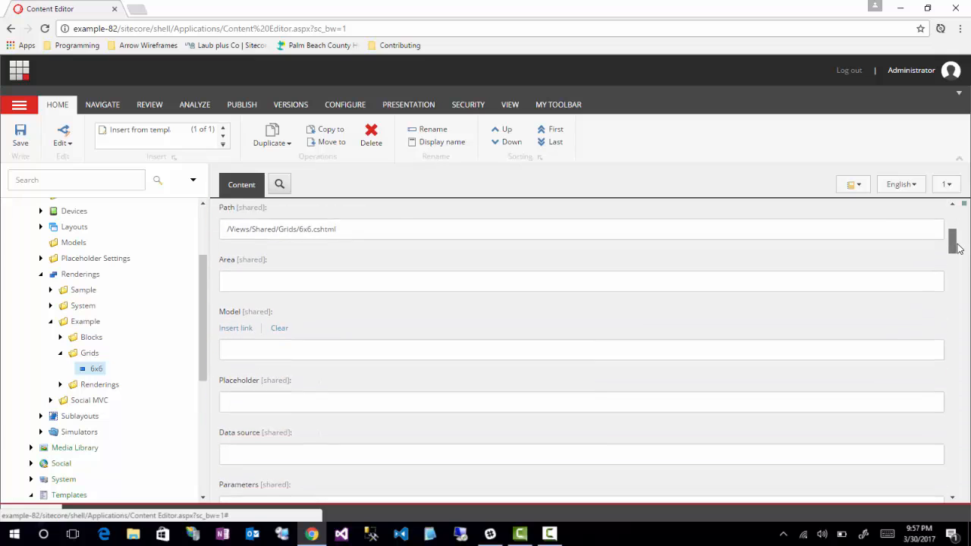
scroll("down", 3)
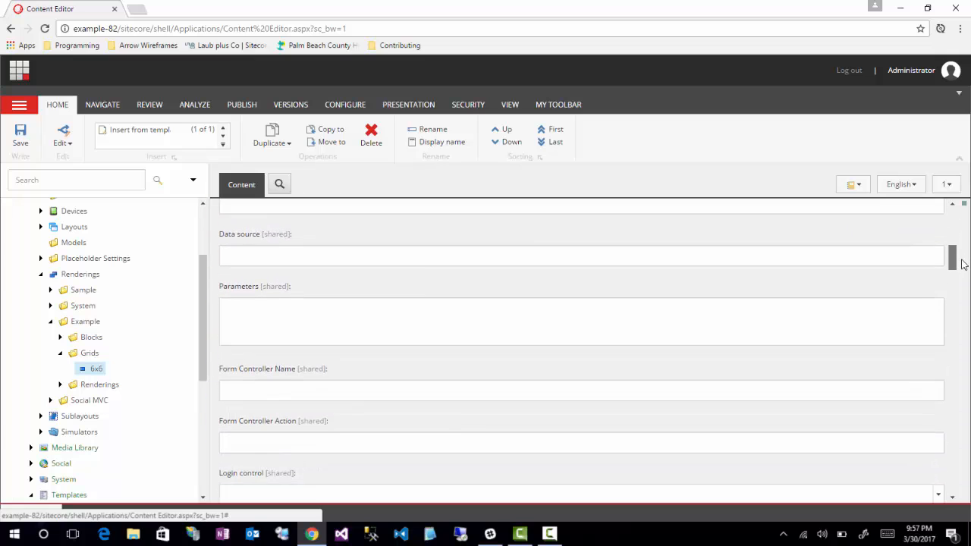
scroll("down", 3)
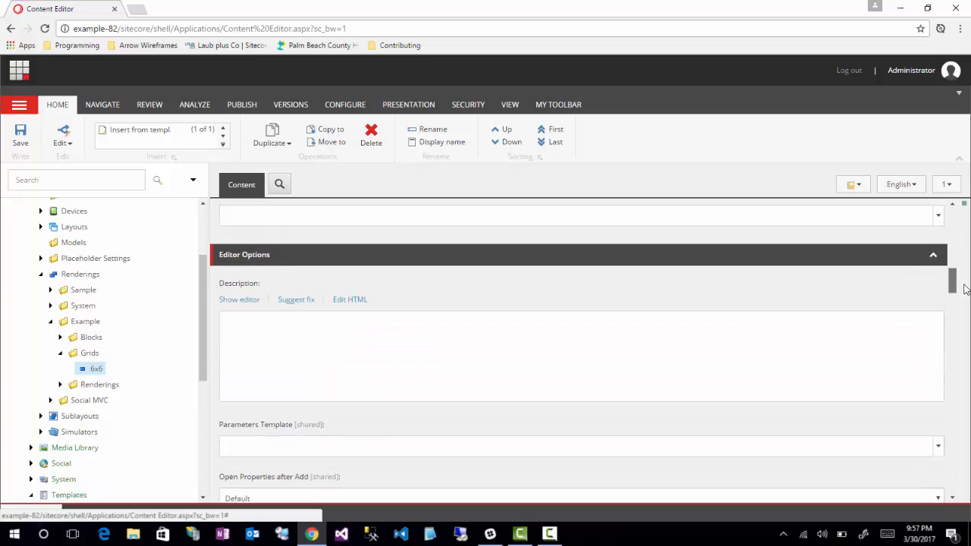
scroll("down", 3)
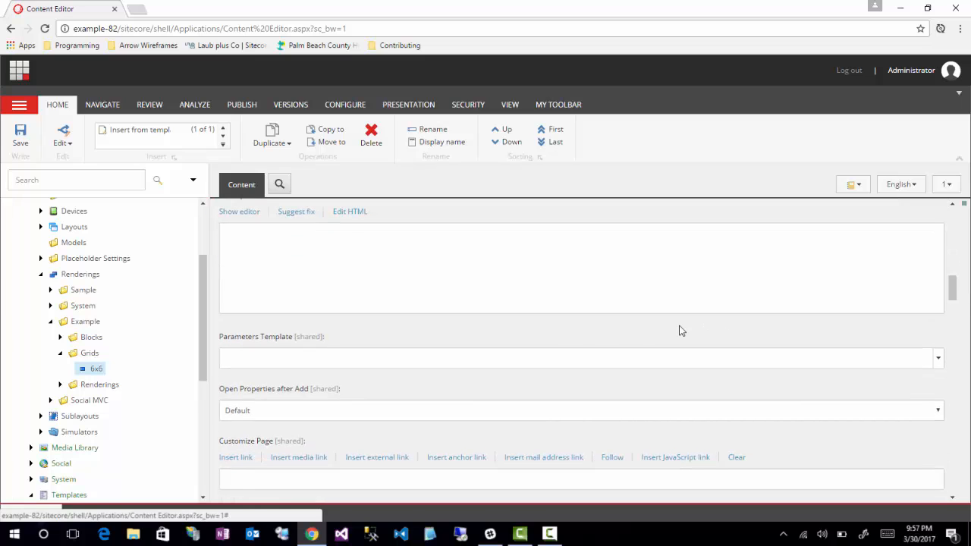
mouse_move(833, 371)
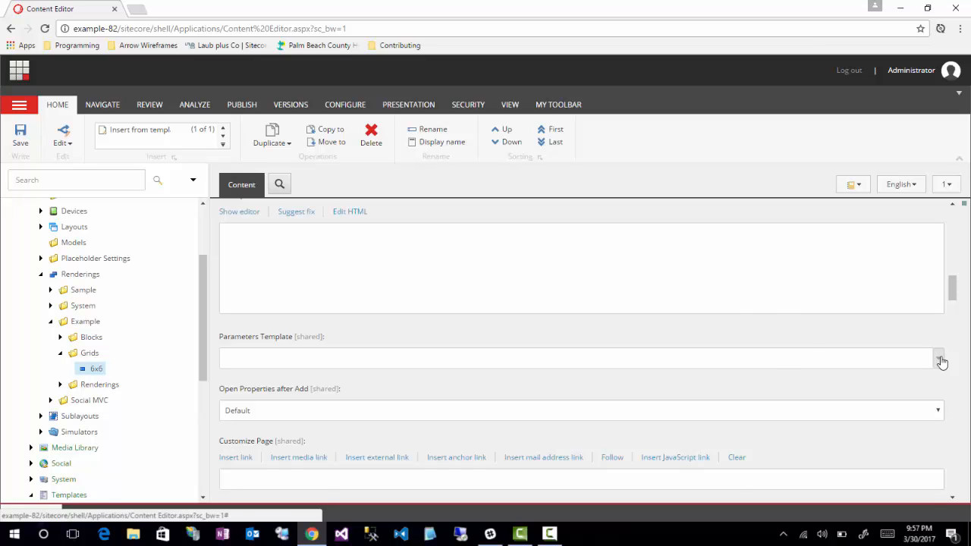
Step: Choose Templates/Example/Parameters/Grid as the 6x6 rendering's Parameters Template
left_click(941, 358)
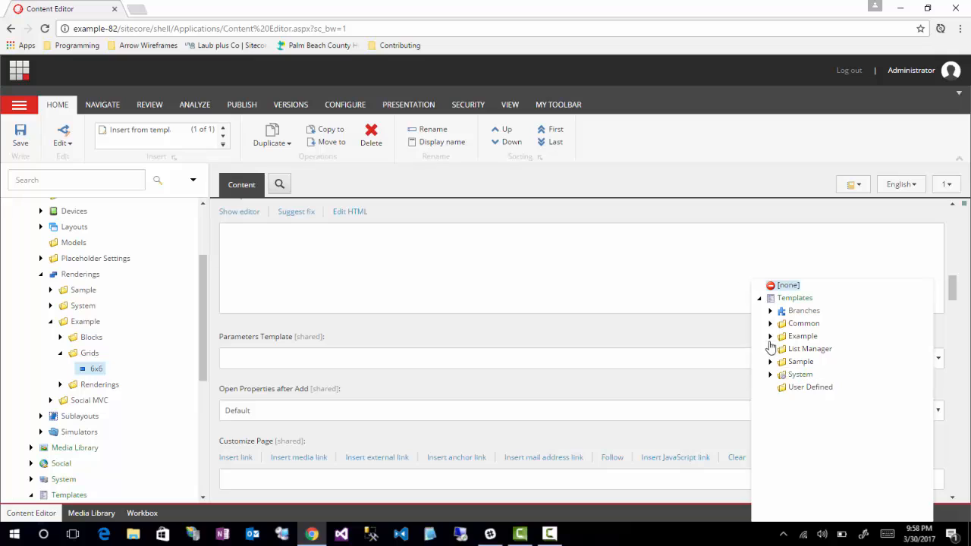
left_click(771, 337)
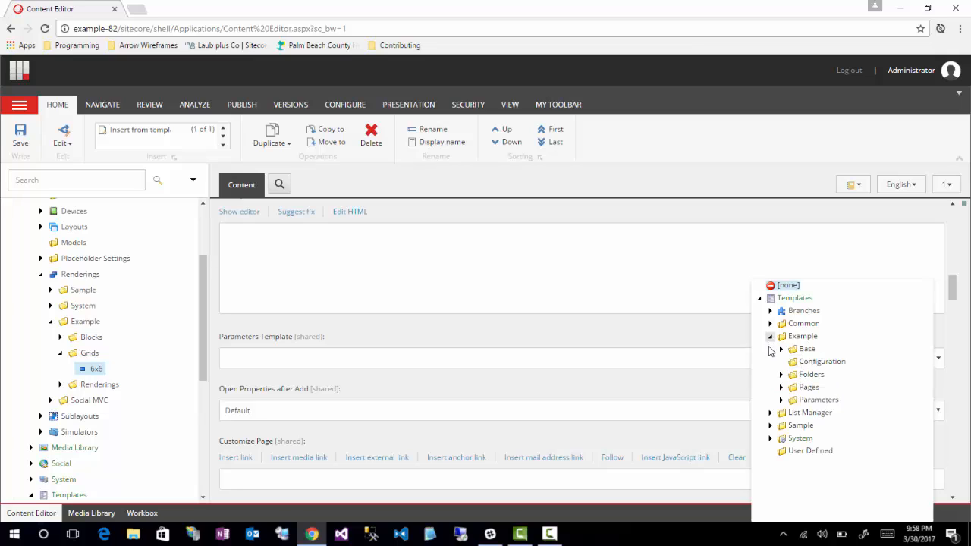
left_click(783, 401)
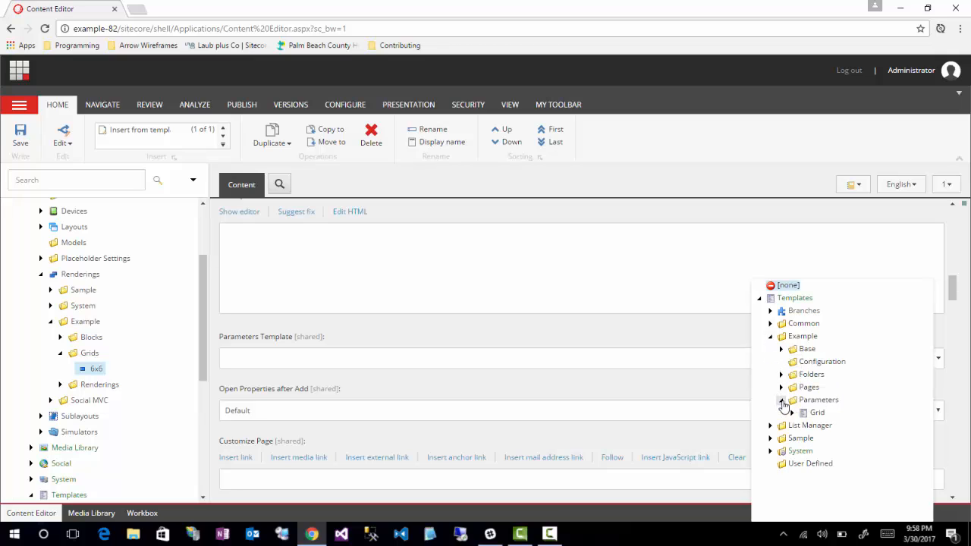
left_click(818, 413)
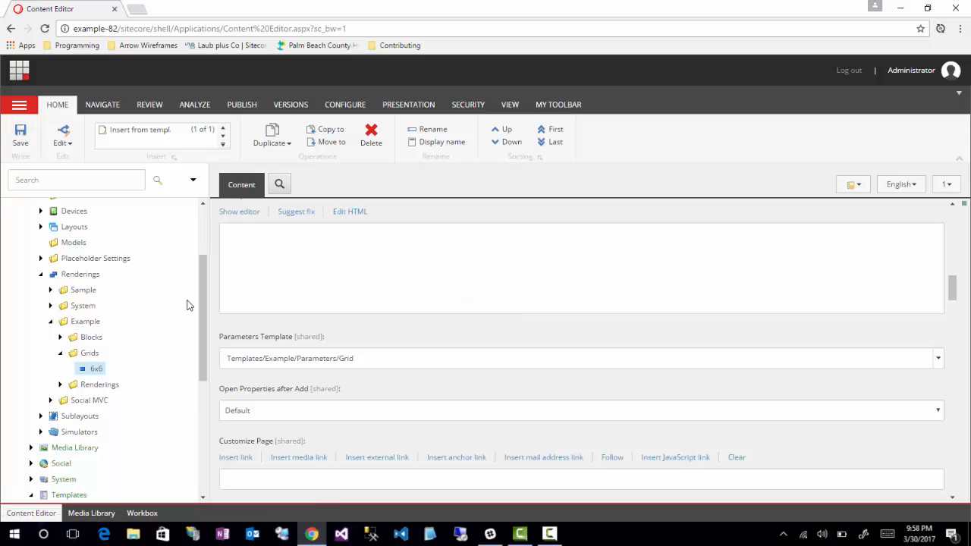
mouse_move(203, 258)
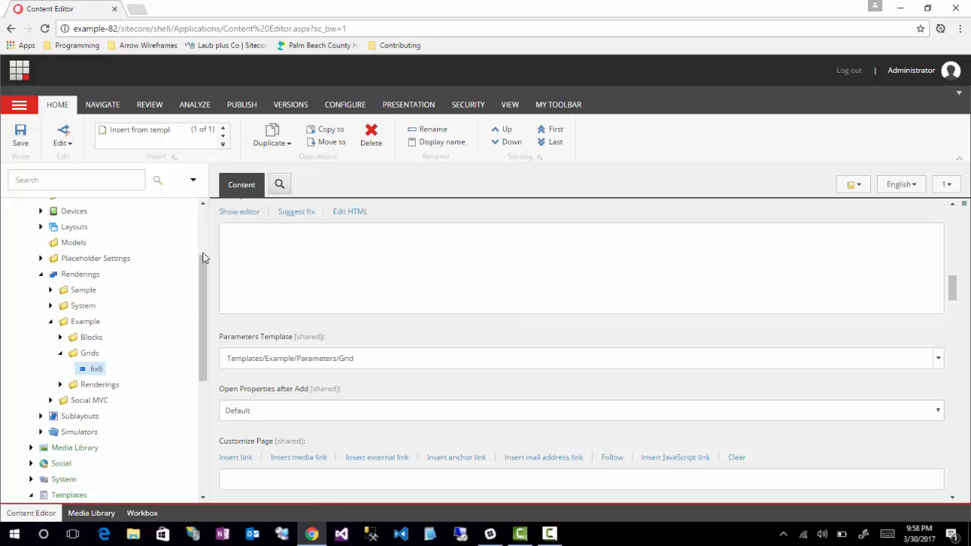
scroll("up", 3)
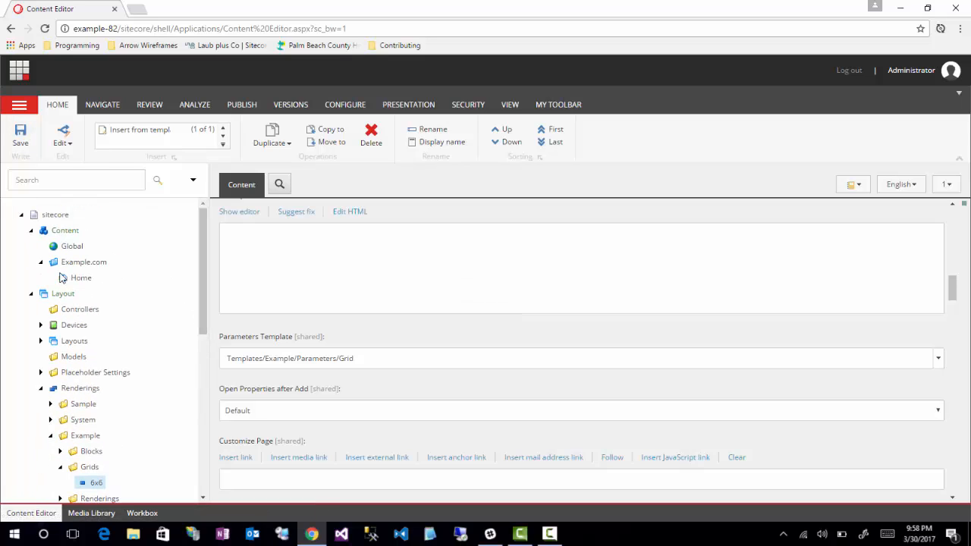
Step: Bring up the Home page's layout details from the Presentation commands
left_click(81, 278)
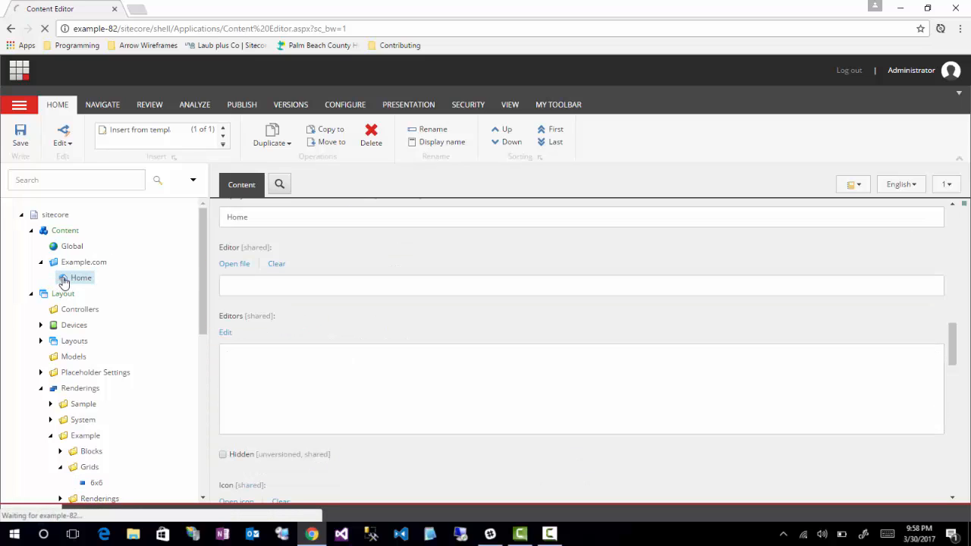
left_click(408, 104)
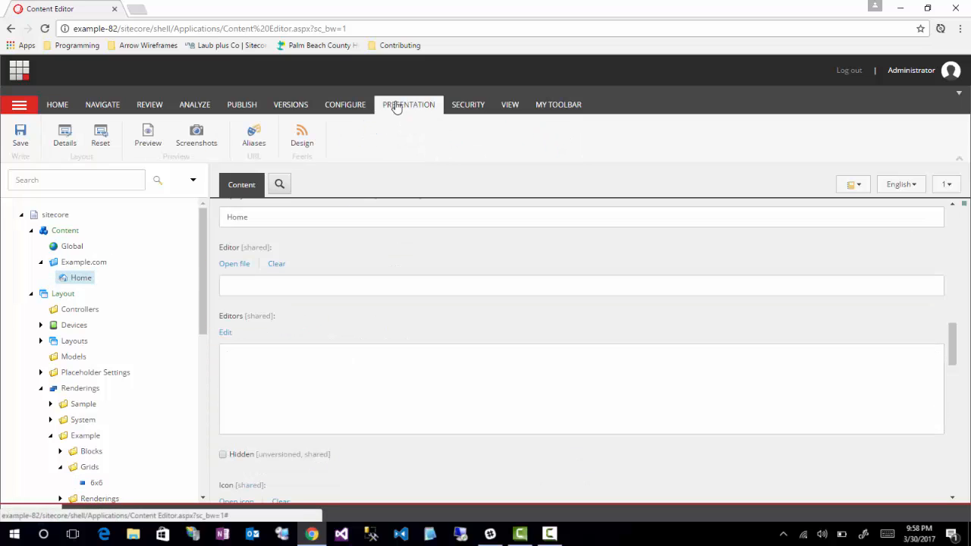
left_click(302, 137)
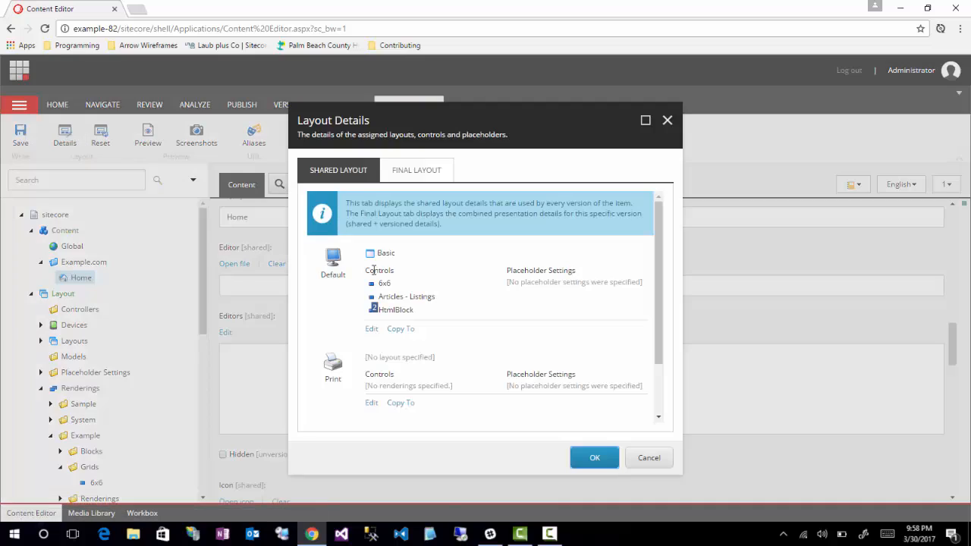
mouse_move(387, 290)
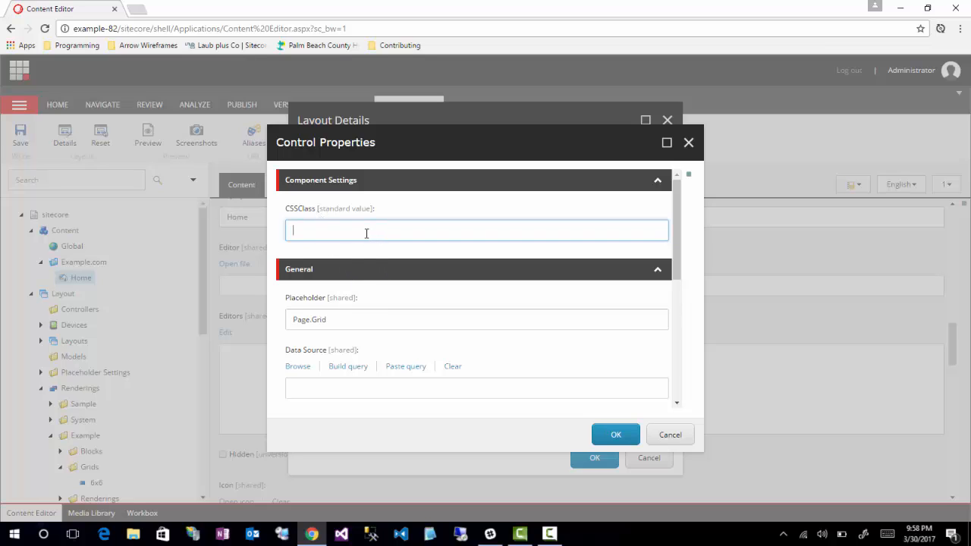
Step: Enter 'brown' in the 6x6 control's CSSClass field and highlight the field name
type("brow")
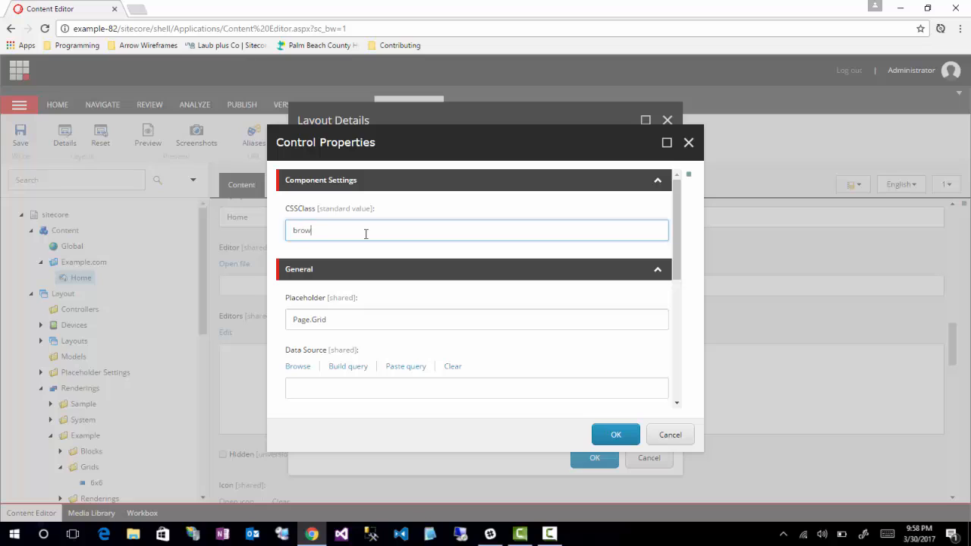
type("n")
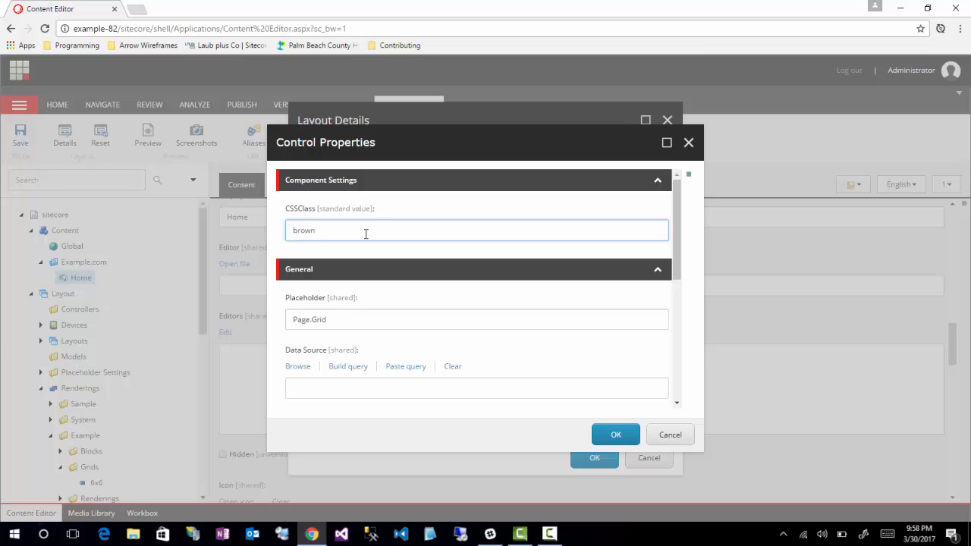
mouse_move(287, 213)
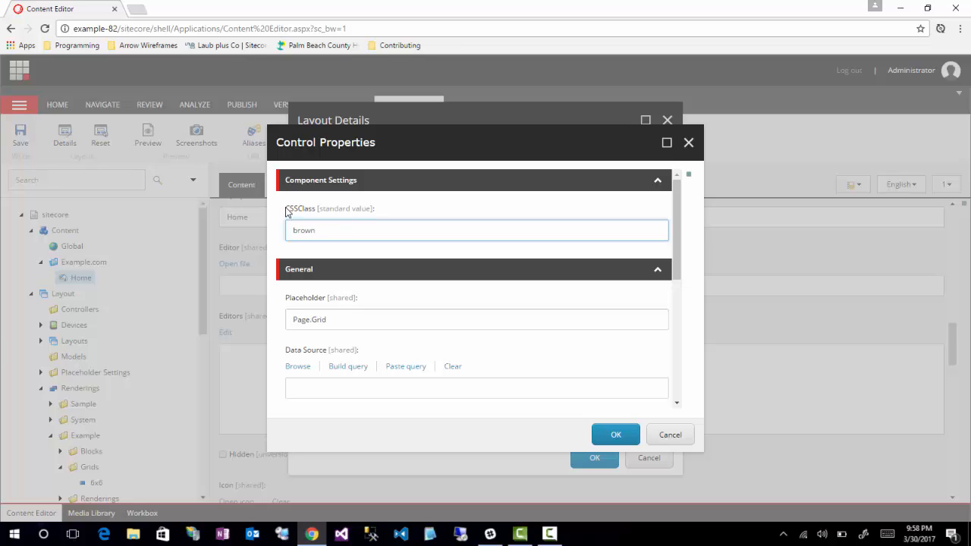
double_click(300, 209)
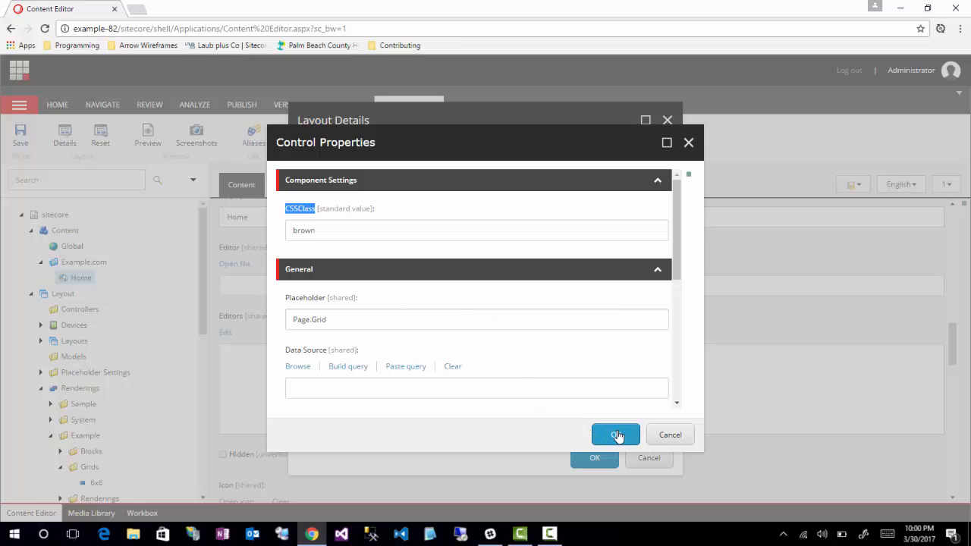
mouse_move(616, 434)
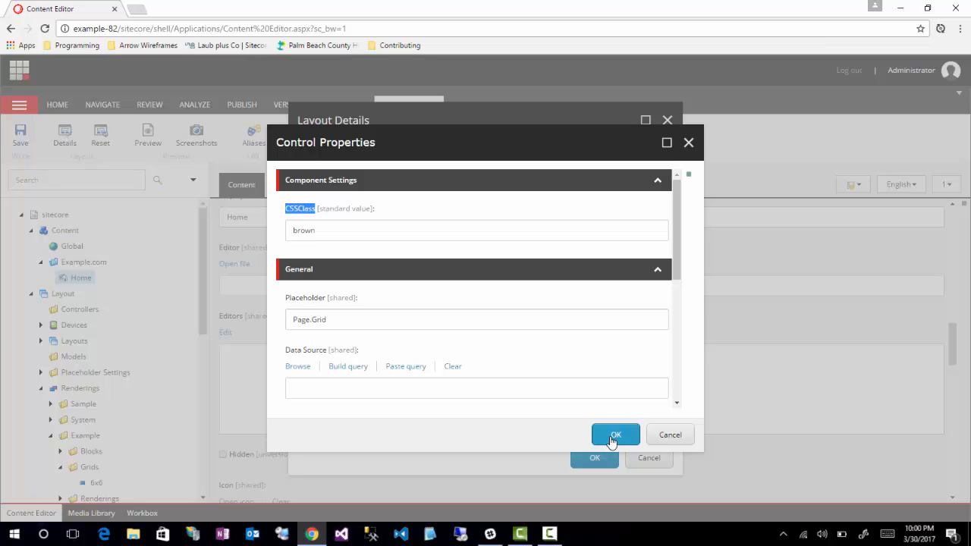
mouse_move(600, 440)
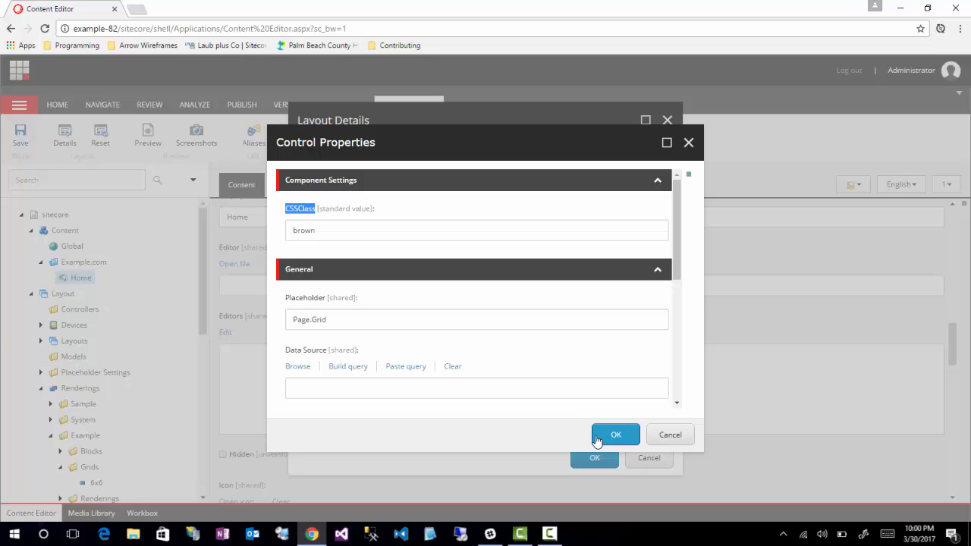